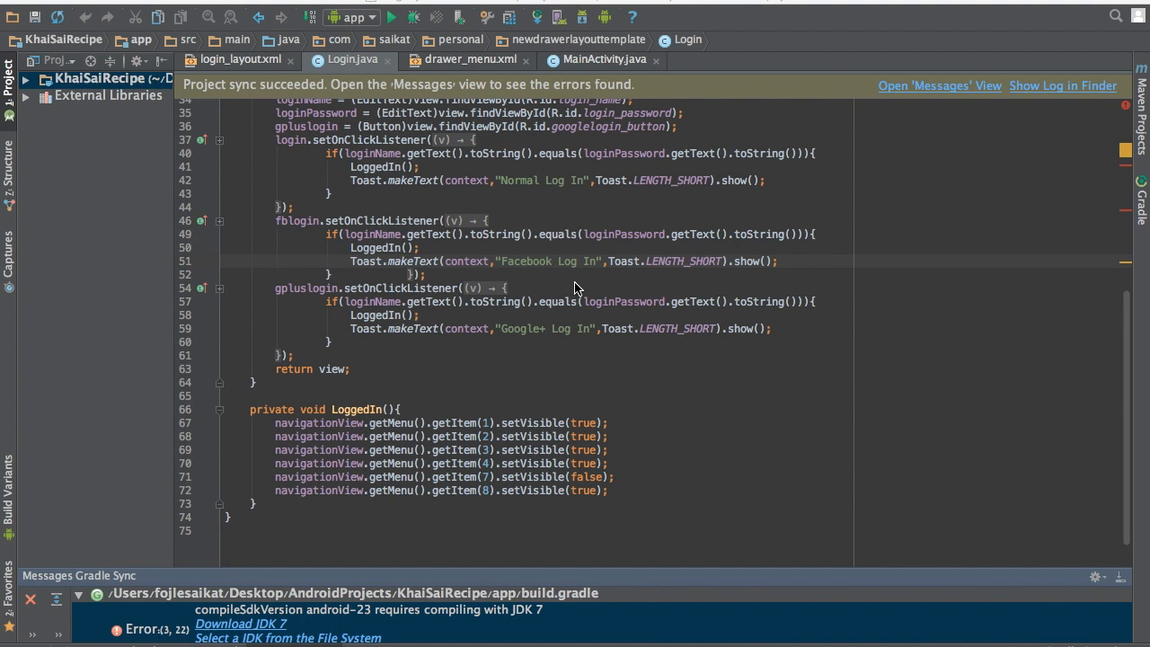
{"action": "mouse_move", "coordinate": [631, 208]}
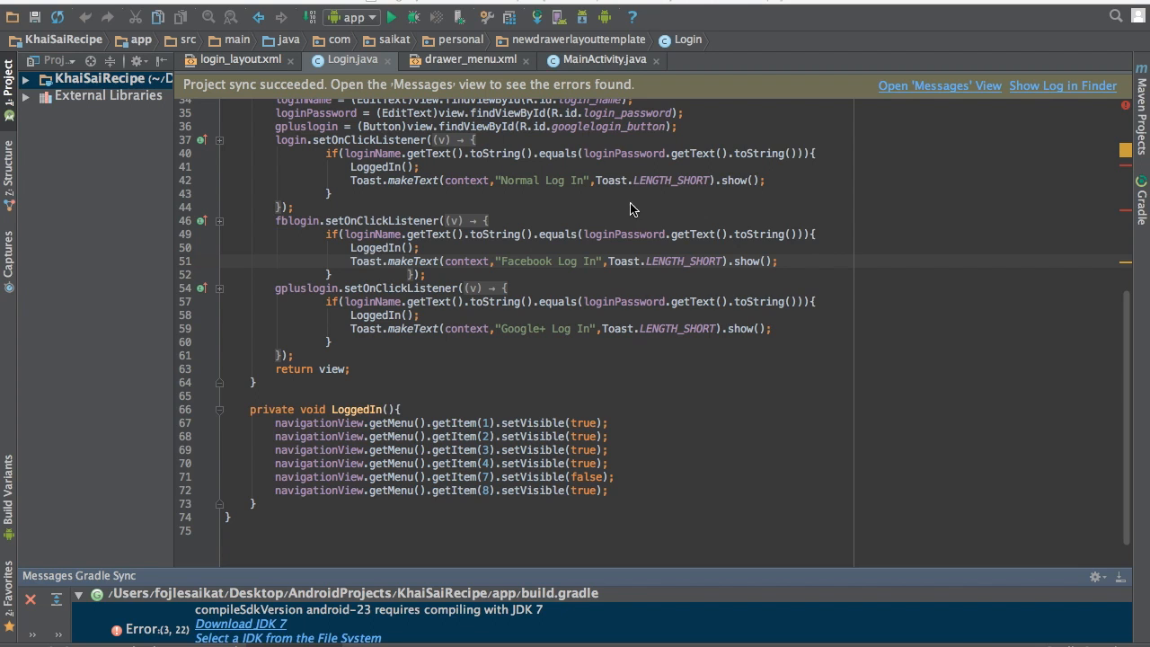
{"action": "mouse_move", "coordinate": [115, 83]}
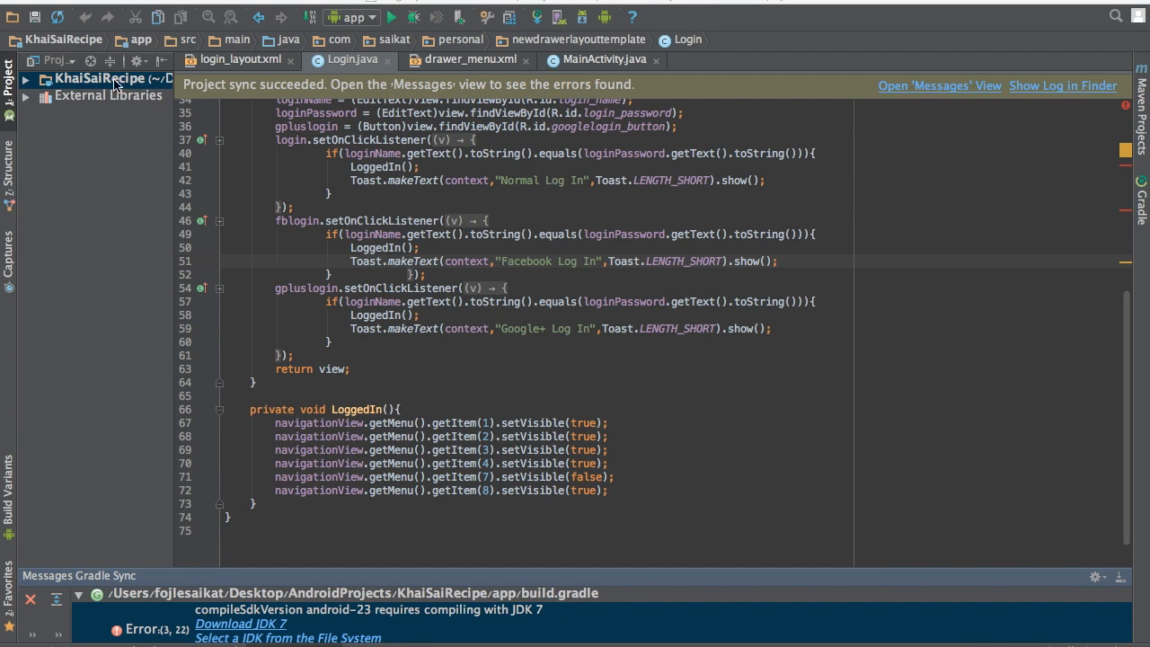
{"action": "mouse_move", "coordinate": [195, 106]}
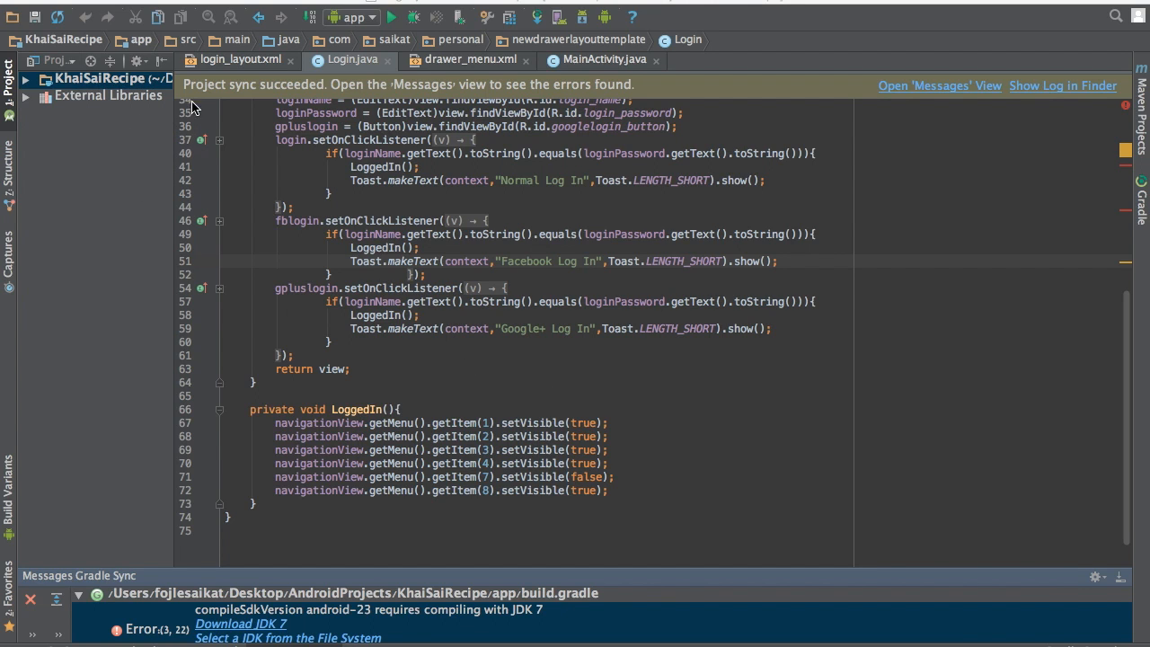
{"action": "mouse_move", "coordinate": [212, 349]}
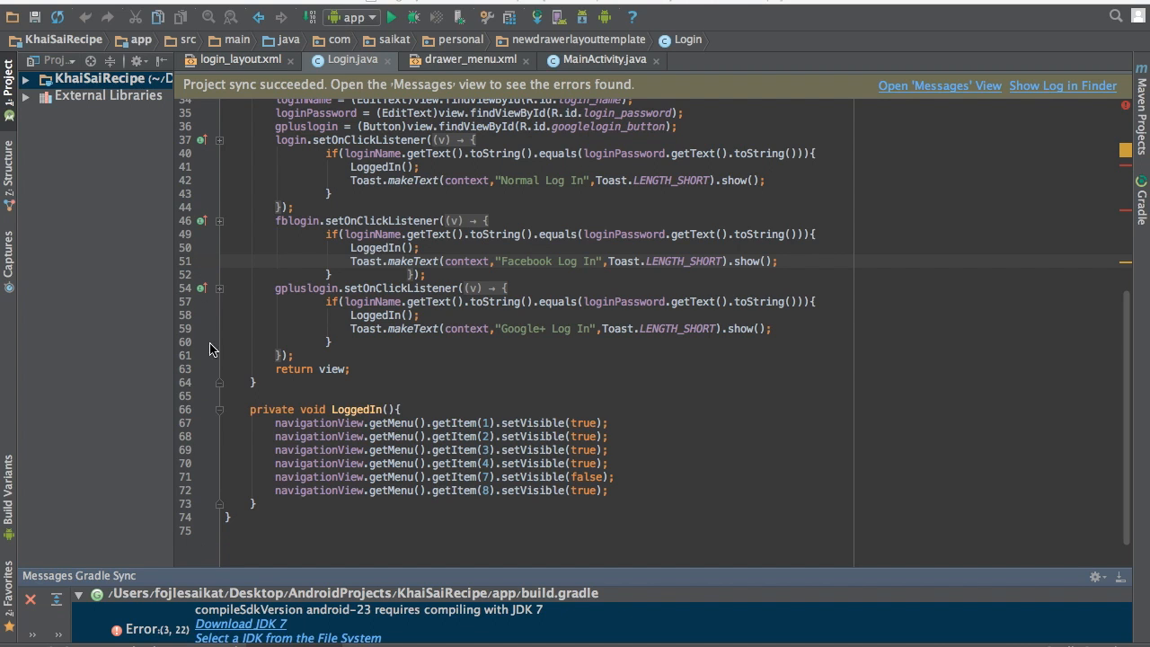
{"action": "mouse_move", "coordinate": [188, 115]}
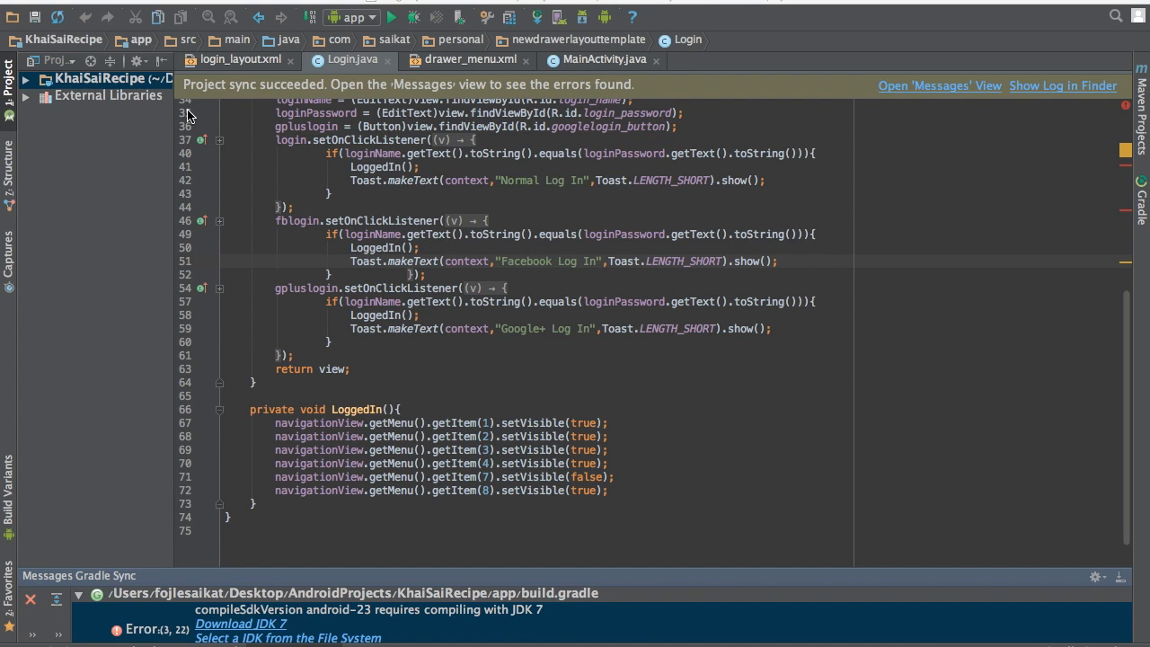
{"action": "mouse_move", "coordinate": [190, 162]}
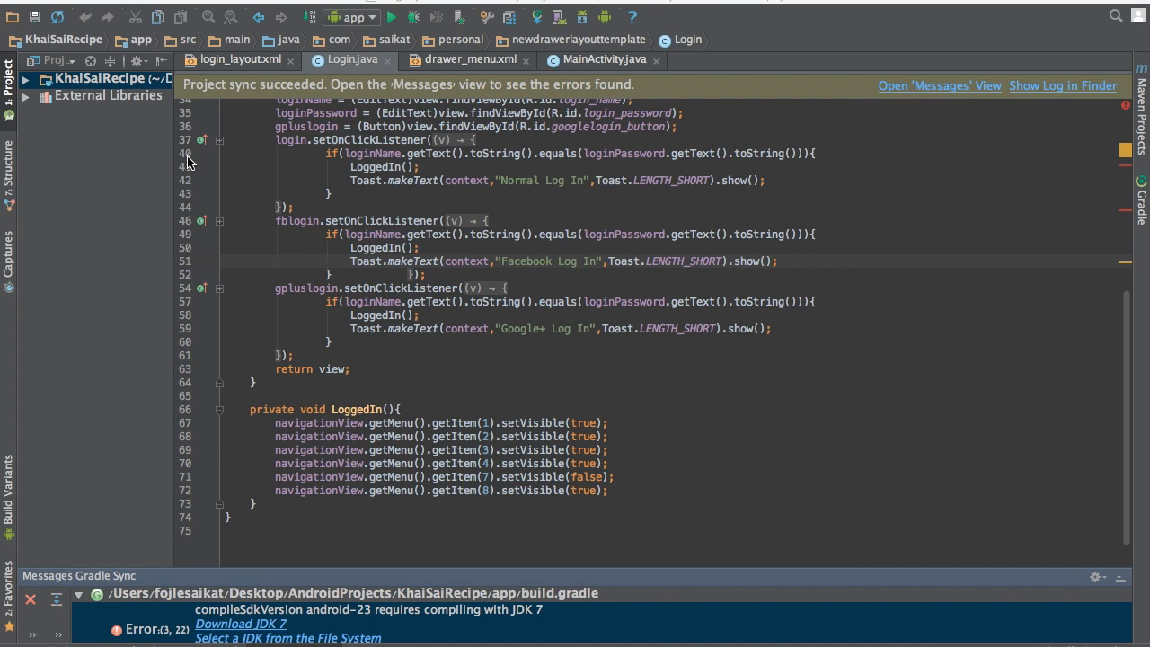
{"action": "mouse_move", "coordinate": [315, 145]}
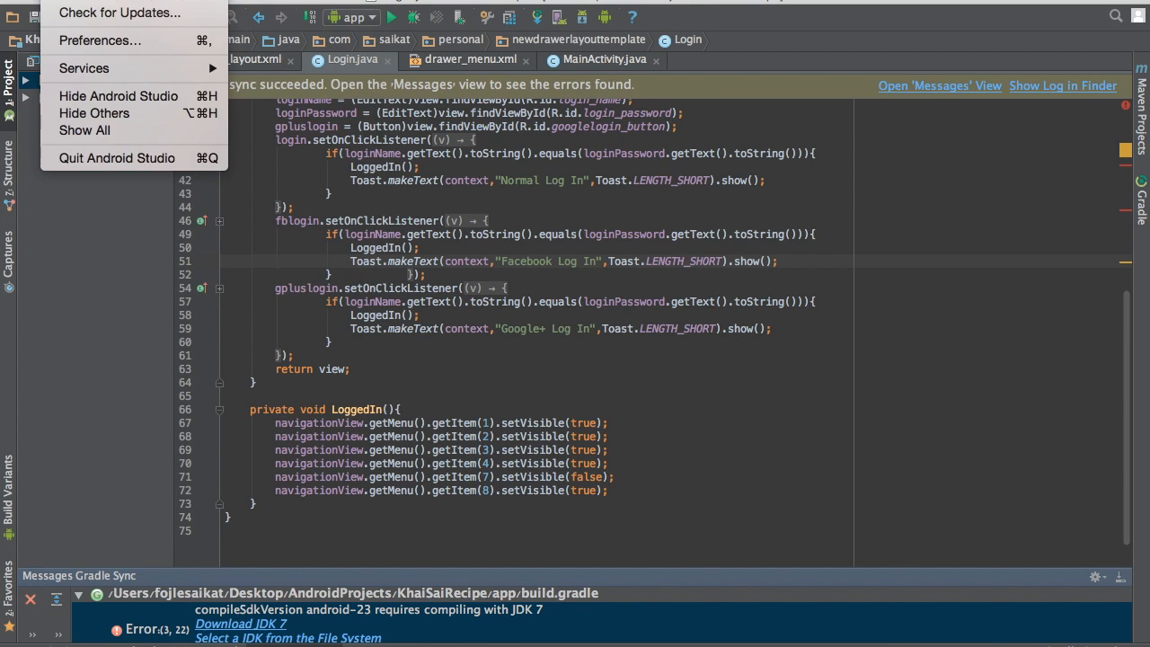
{"action": "mouse_move", "coordinate": [99, 41]}
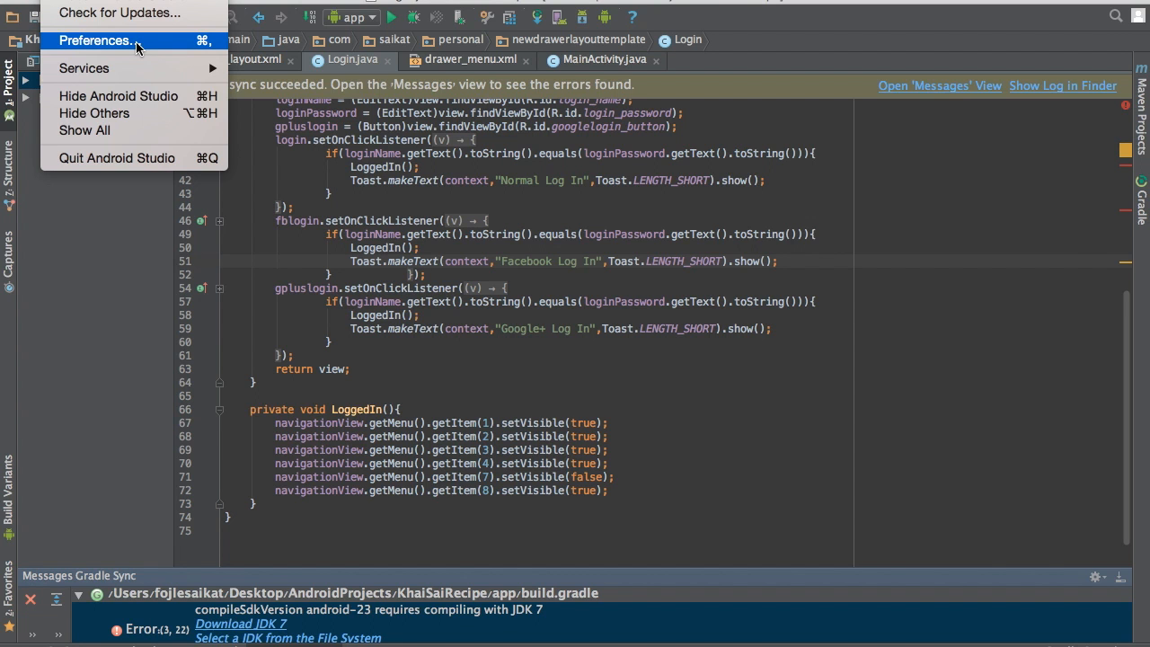
Open Android Studio's Preferences window from the application menu.
{"action": "left_click", "coordinate": [94, 41]}
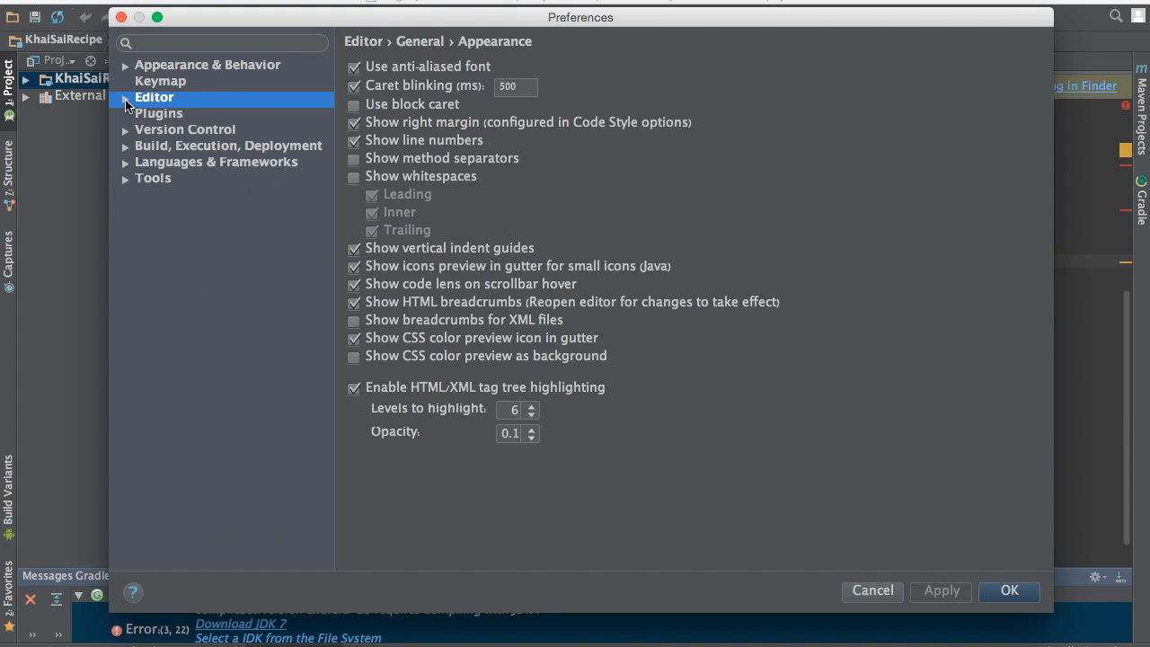
Override the Appearance interface font with Optima at size 22.
{"action": "left_click", "coordinate": [207, 64]}
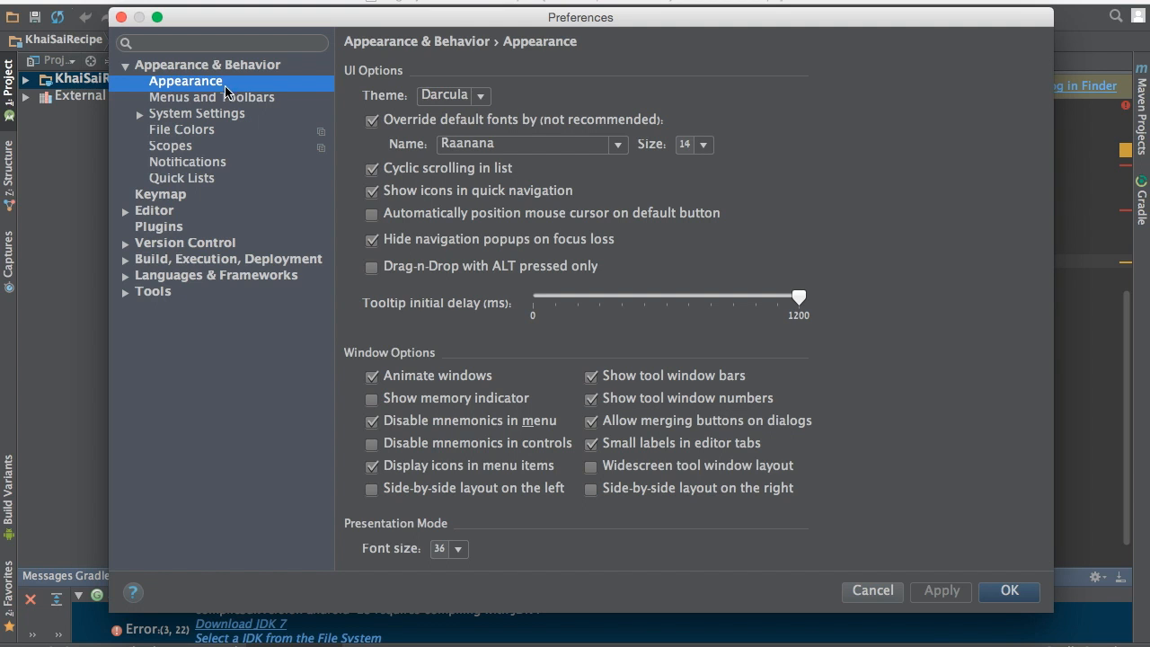
{"action": "mouse_move", "coordinate": [503, 130]}
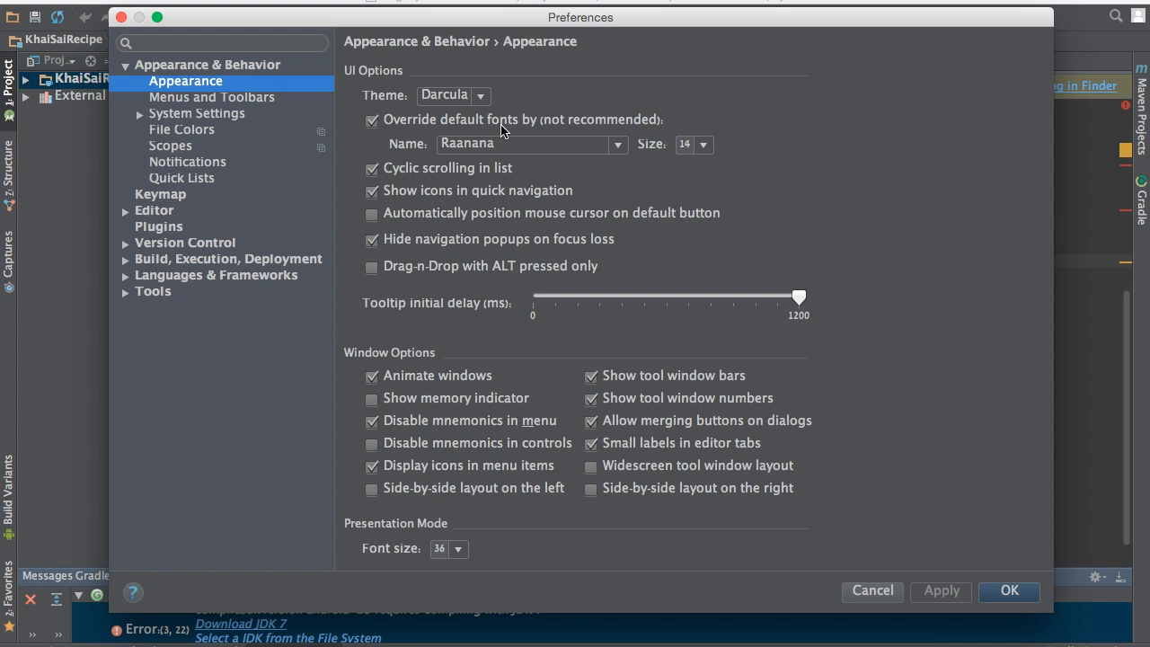
{"action": "mouse_move", "coordinate": [501, 133]}
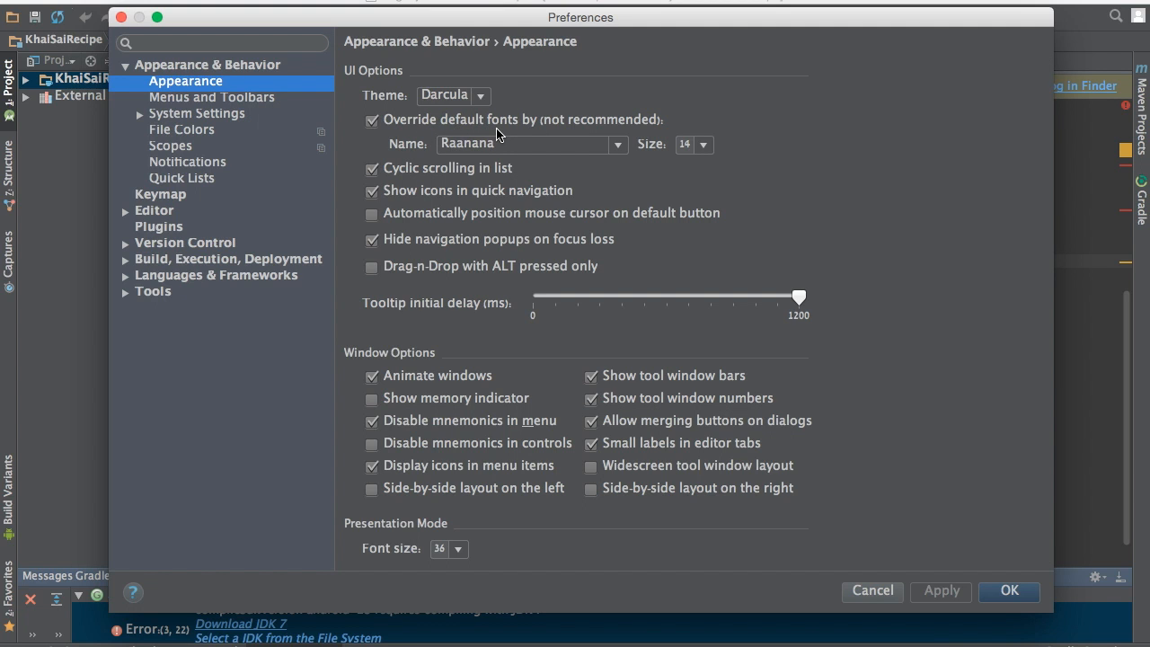
{"action": "mouse_move", "coordinate": [554, 150]}
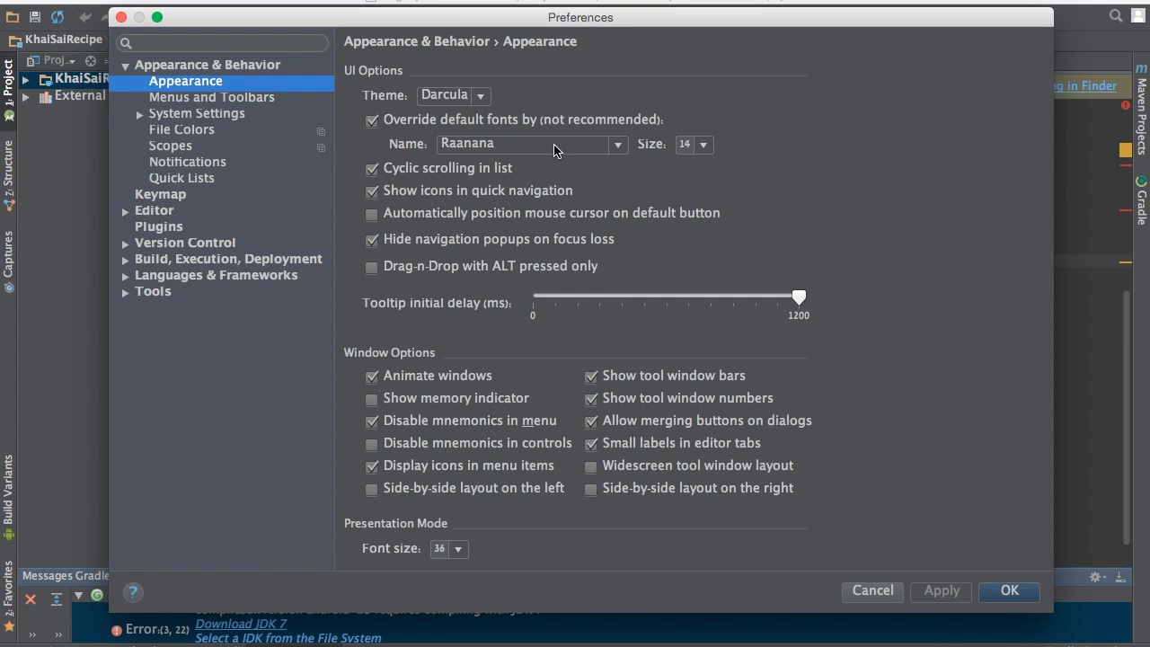
{"action": "left_click", "coordinate": [617, 144]}
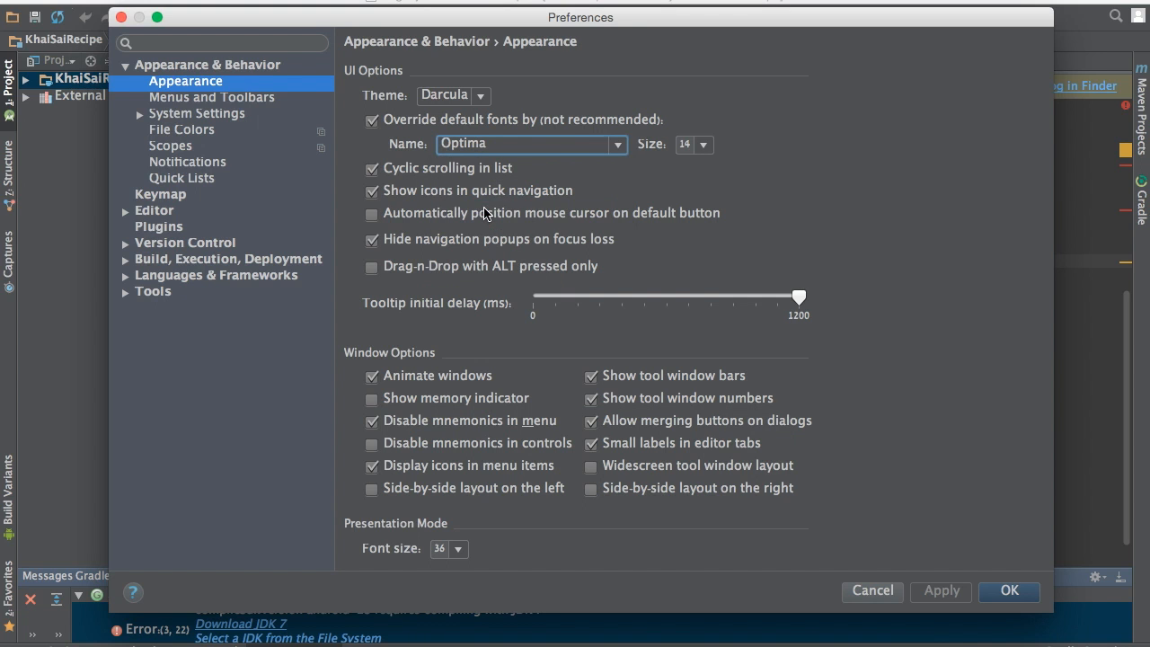
{"action": "left_click", "coordinate": [703, 144]}
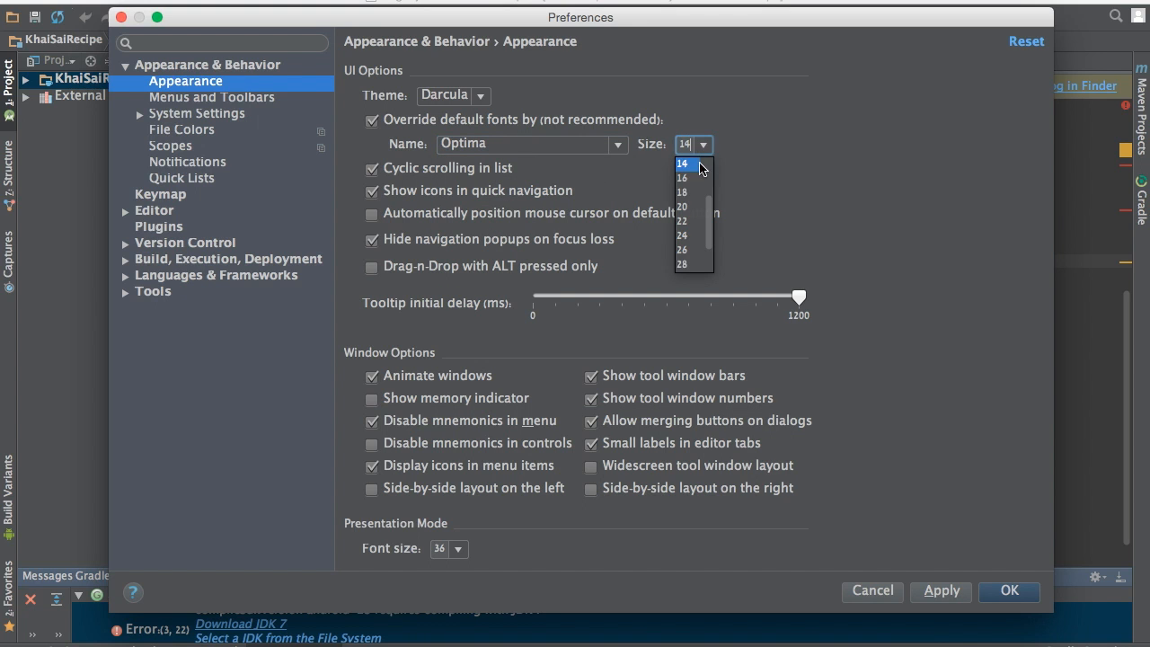
{"action": "left_click", "coordinate": [682, 220]}
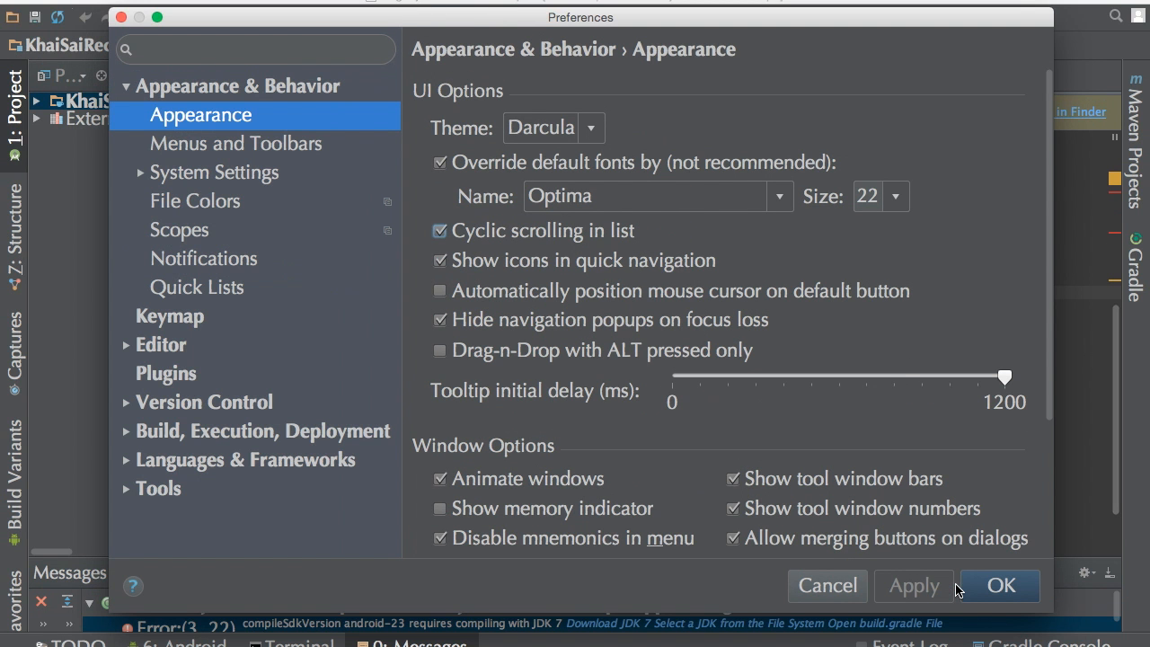
{"action": "mouse_move", "coordinate": [573, 103]}
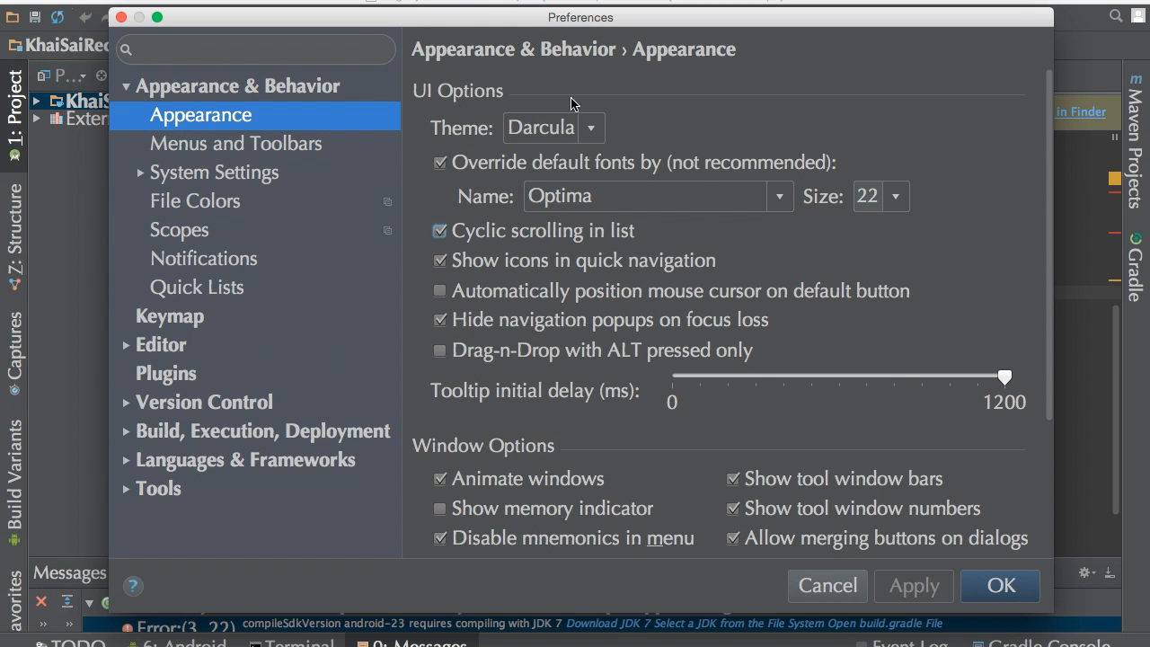
{"action": "mouse_move", "coordinate": [404, 249]}
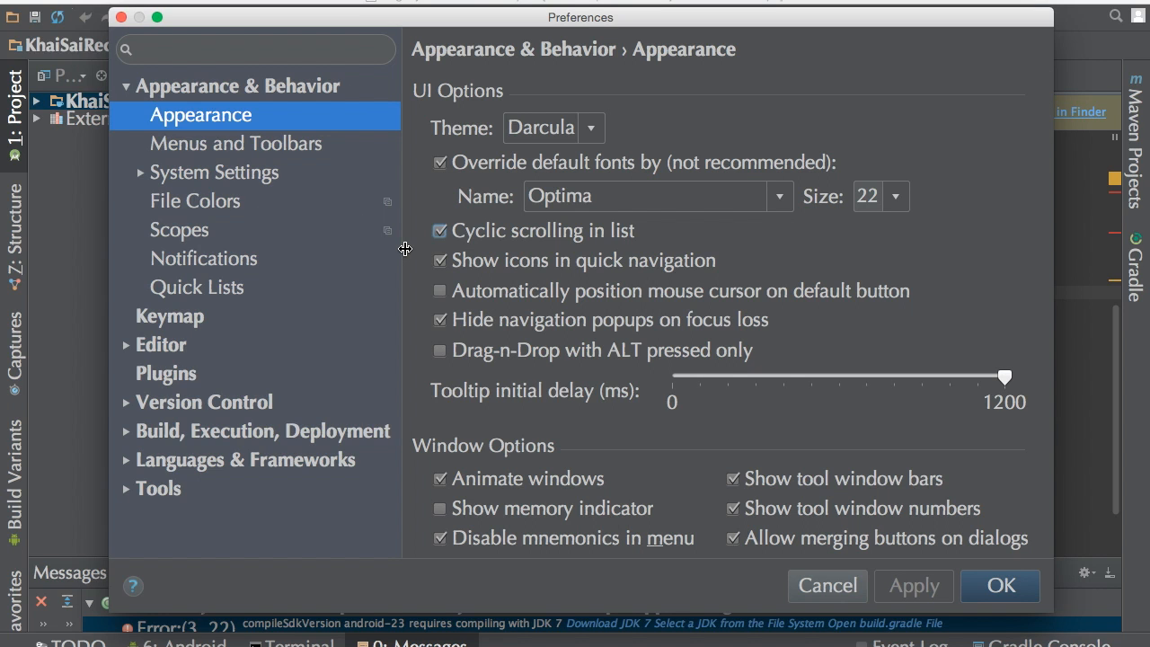
{"action": "mouse_move", "coordinate": [879, 567]}
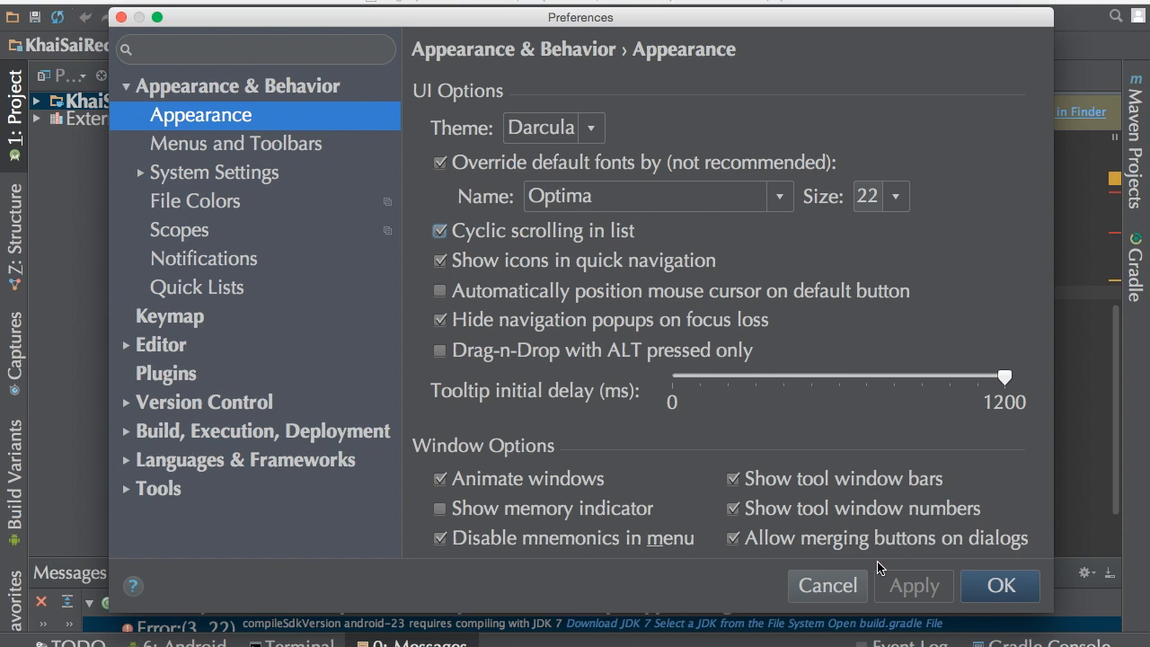
{"action": "mouse_move", "coordinate": [896, 199]}
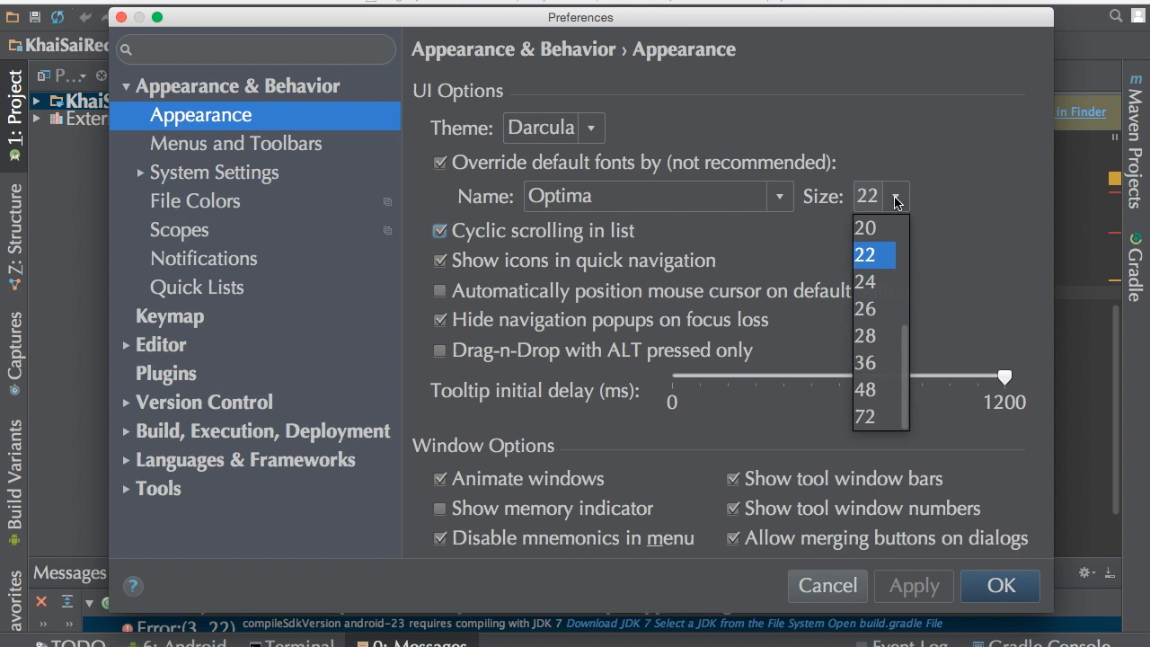
Reduce the interface font size from 22 to 16.
{"action": "scroll", "scroll_direction": "up", "scroll_amount": 3}
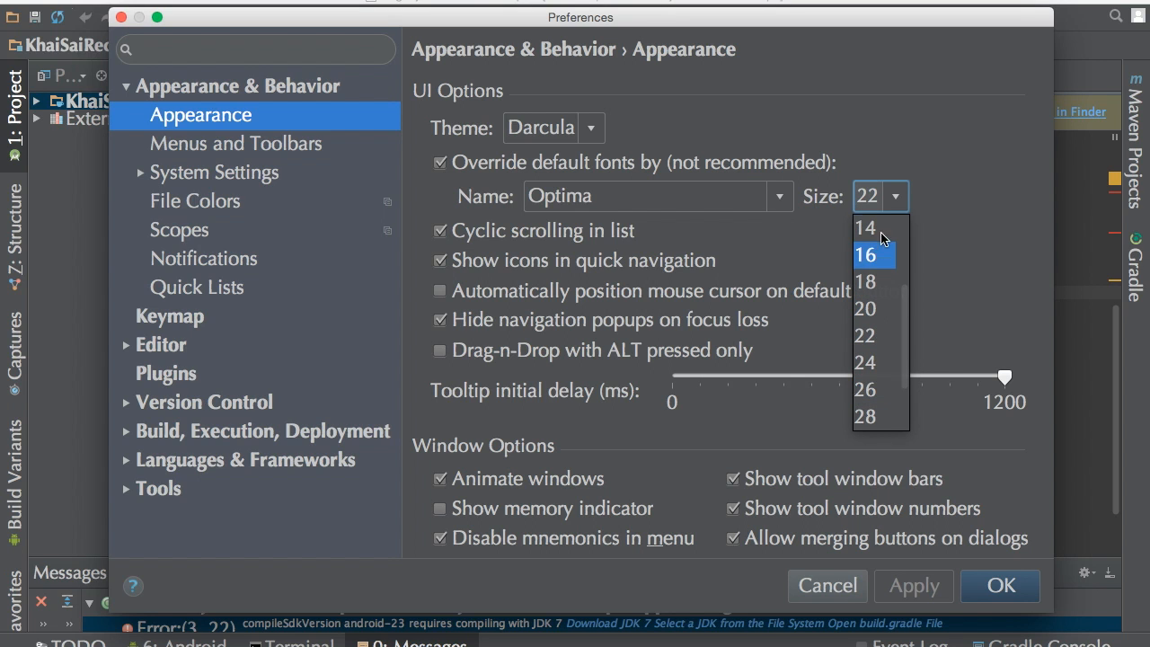
{"action": "left_click", "coordinate": [864, 226]}
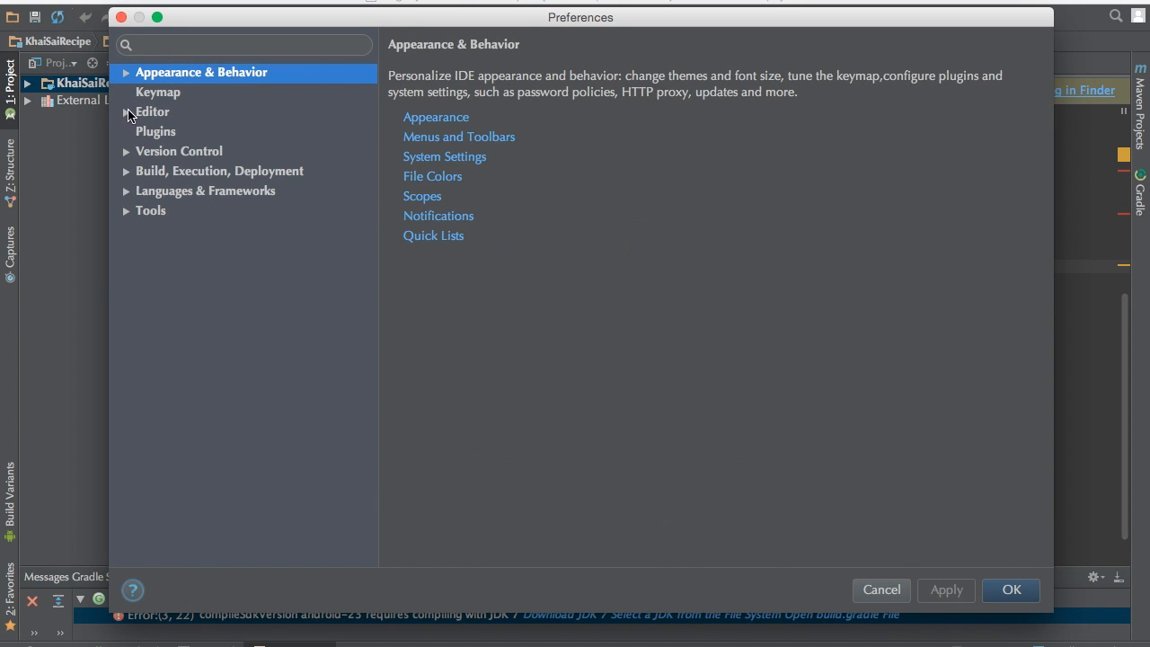
Expand Editor > General, browse Tabs and Code Folding, and settle on Appearance.
{"action": "left_click", "coordinate": [127, 111]}
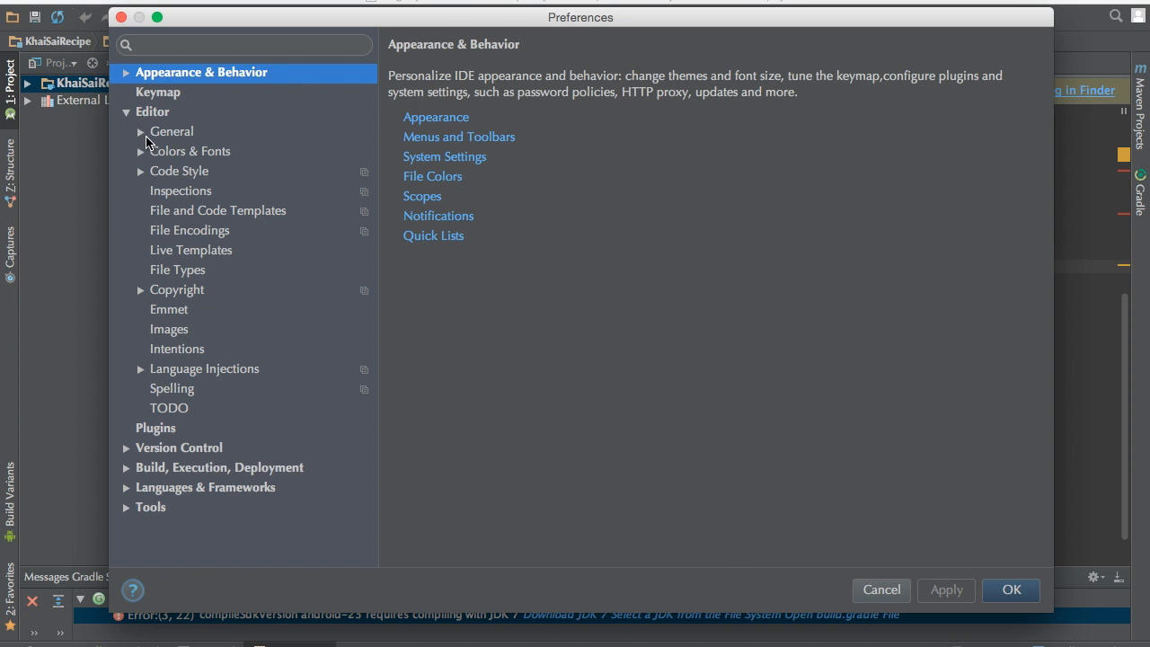
{"action": "left_click", "coordinate": [171, 131]}
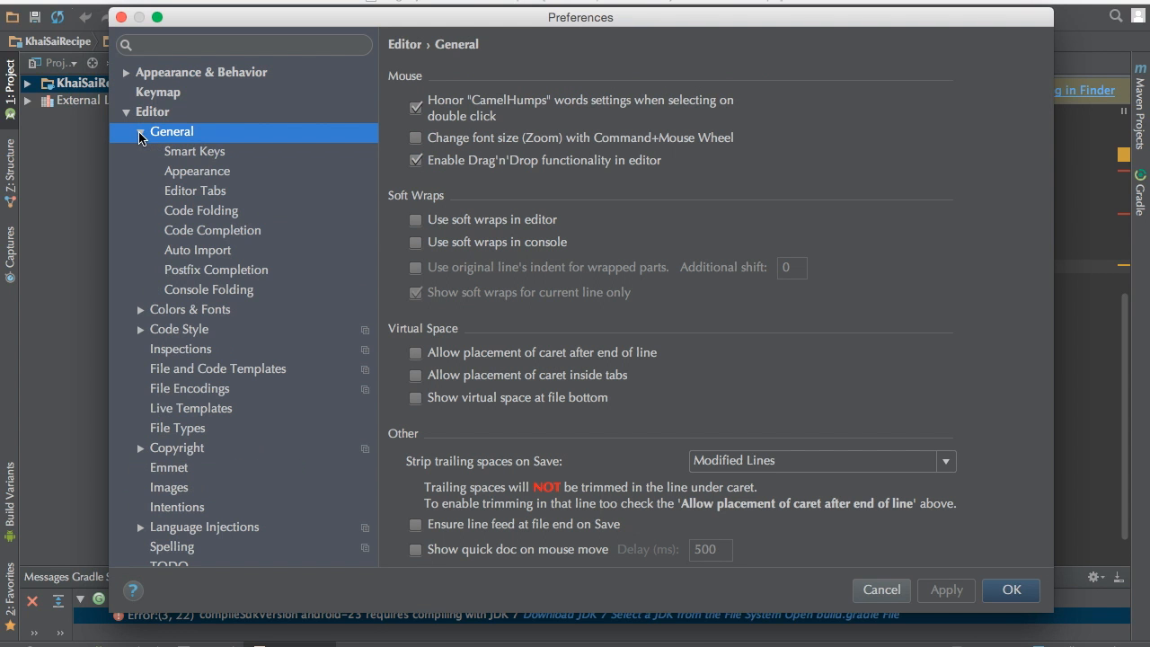
{"action": "left_click", "coordinate": [196, 171]}
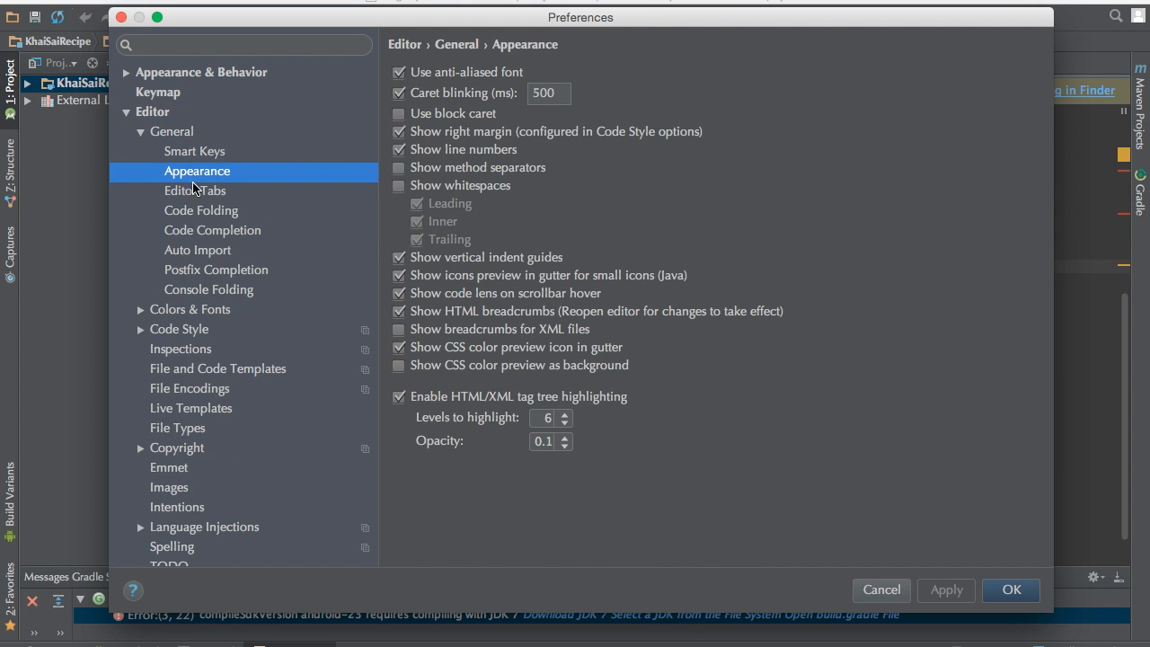
{"action": "left_click", "coordinate": [195, 191]}
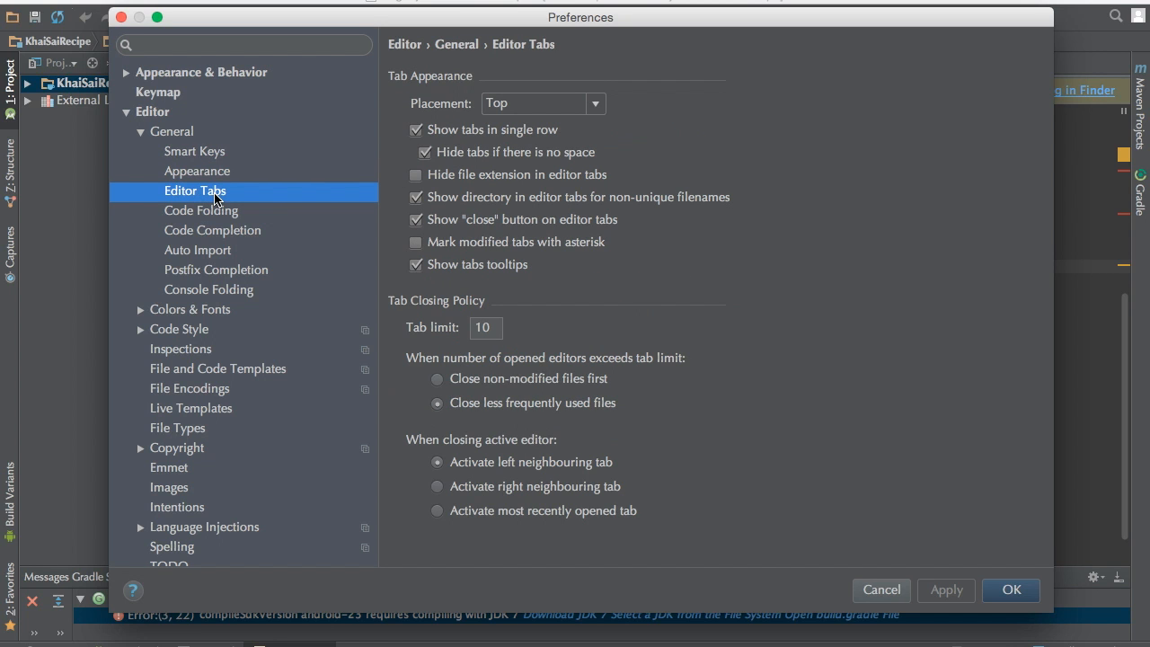
{"action": "left_click", "coordinate": [202, 211]}
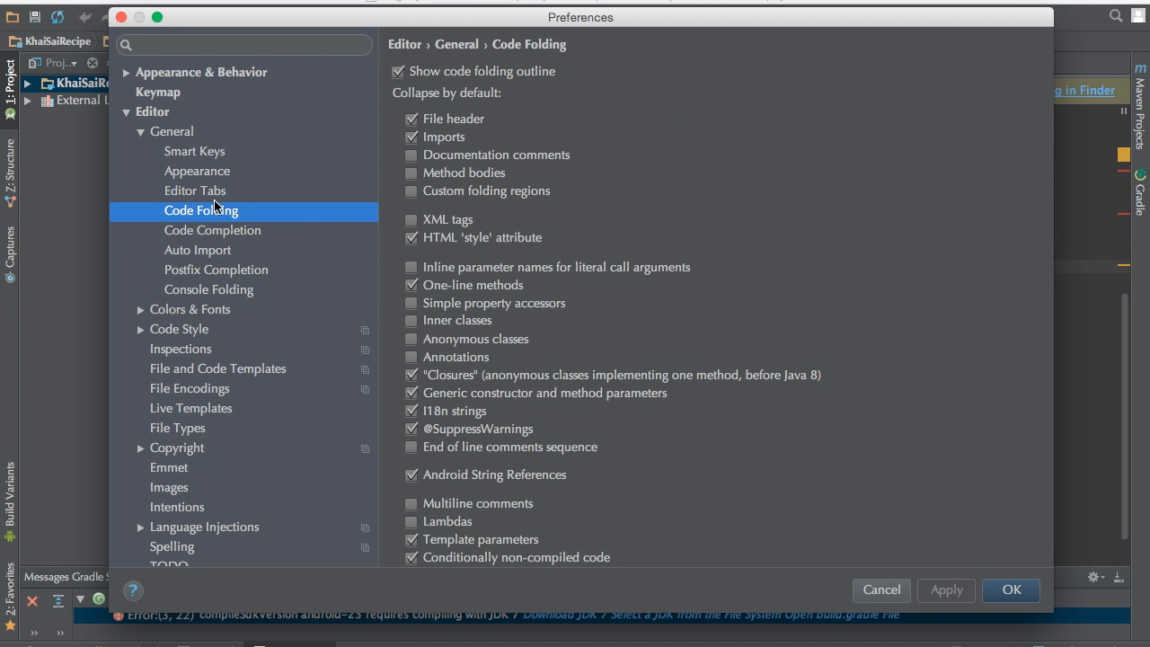
{"action": "left_click", "coordinate": [195, 191]}
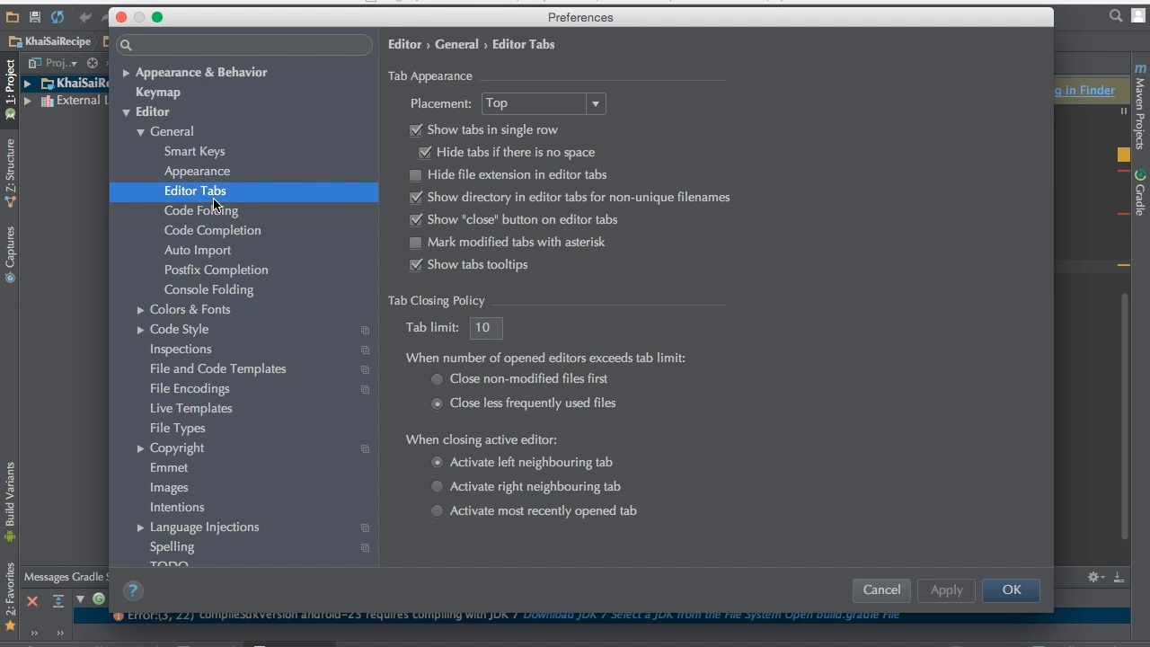
{"action": "left_click", "coordinate": [197, 171]}
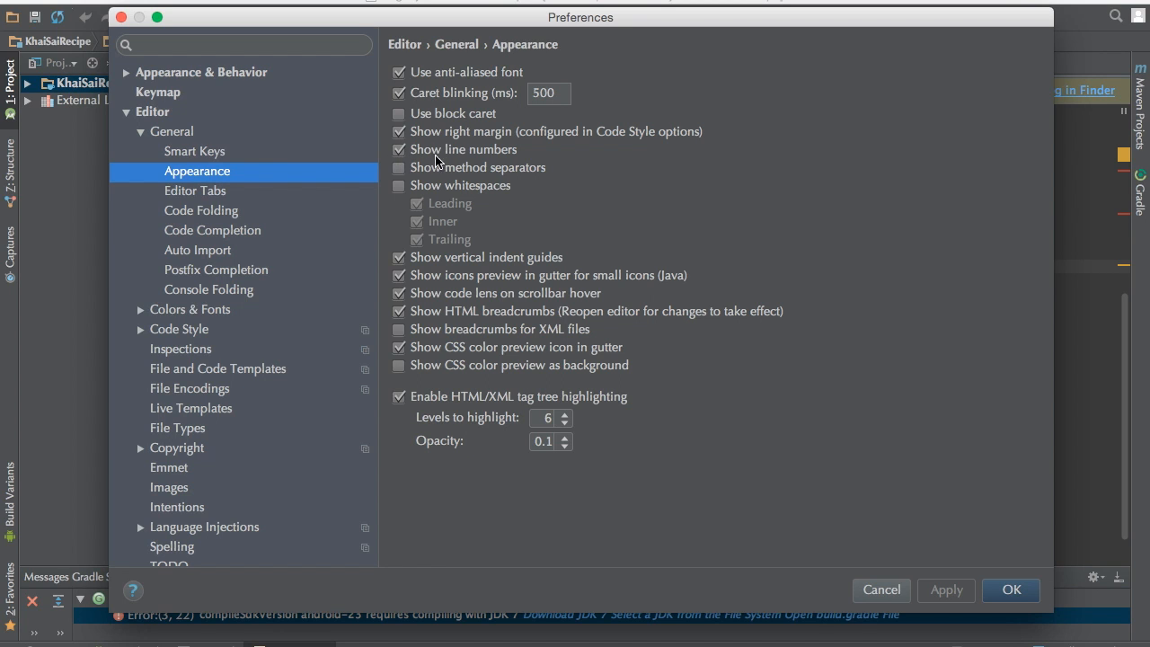
Uncheck Show line numbers in editor Appearance and confirm with OK.
{"action": "left_click", "coordinate": [399, 149]}
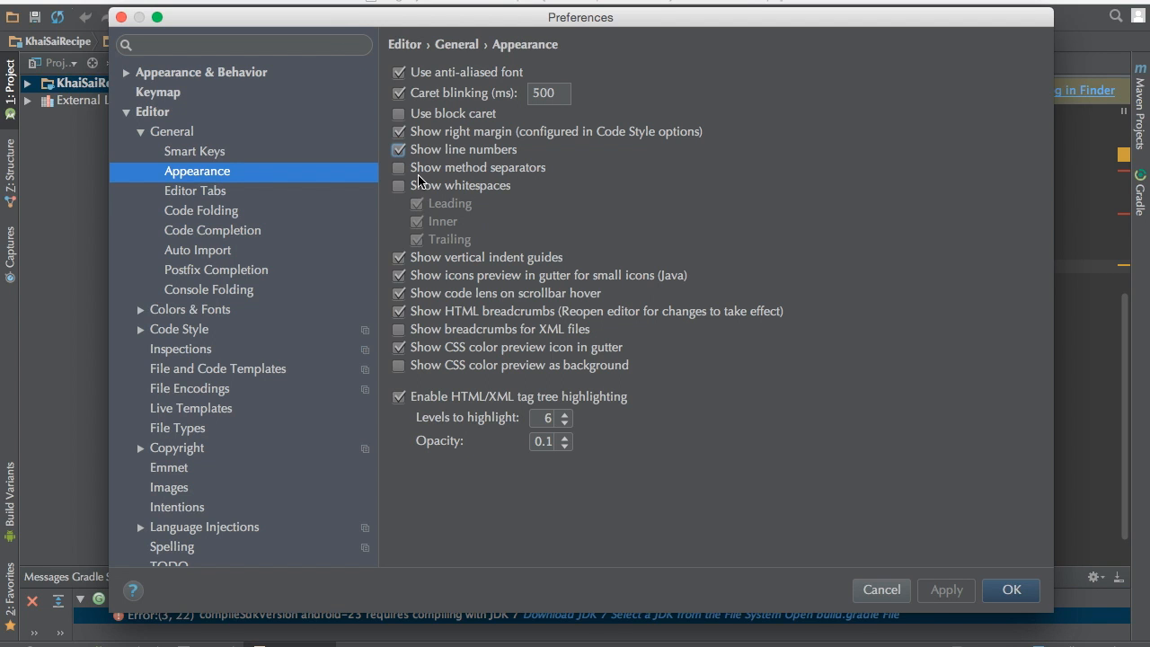
{"action": "left_click", "coordinate": [400, 149]}
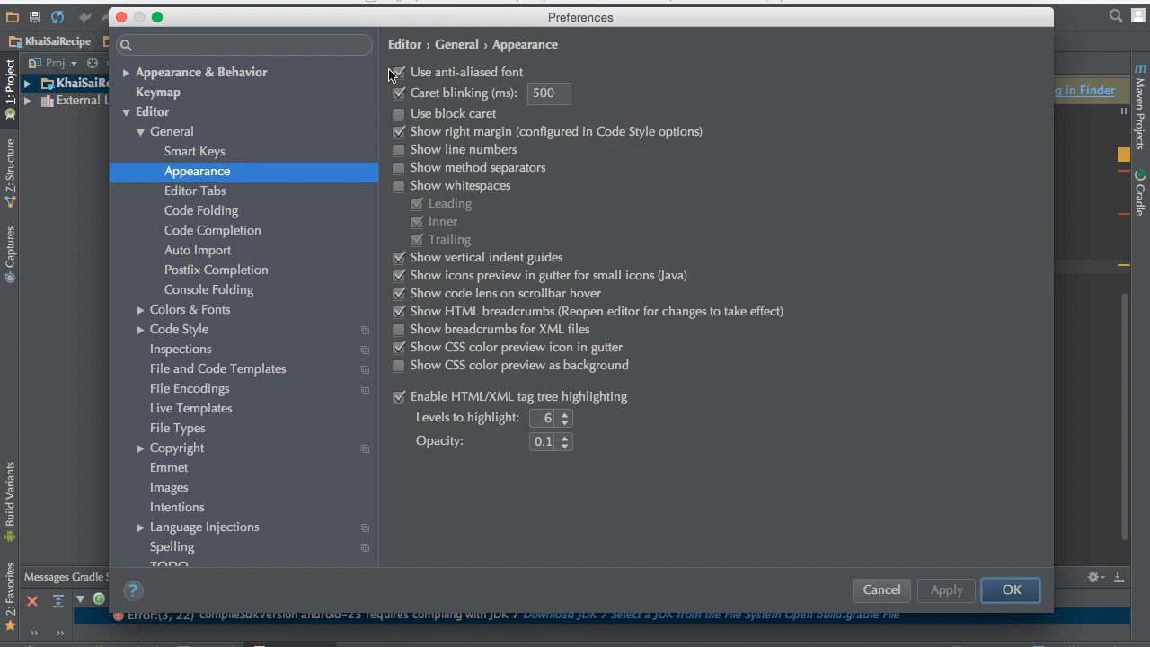
{"action": "left_click", "coordinate": [1010, 591]}
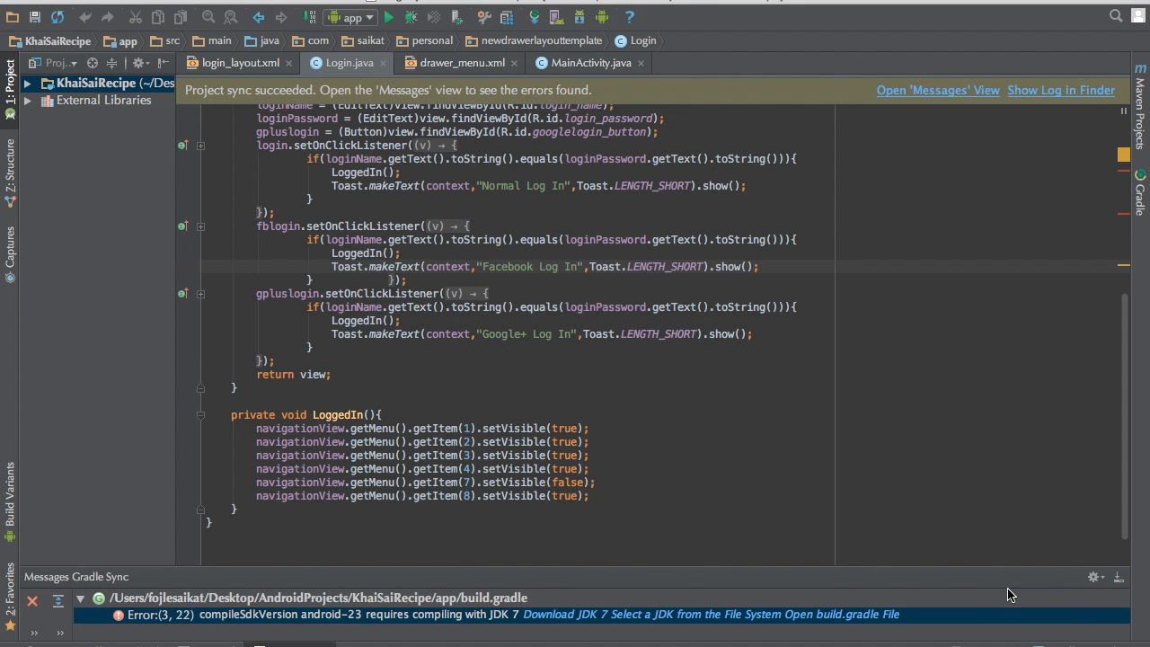
{"action": "mouse_move", "coordinate": [199, 333]}
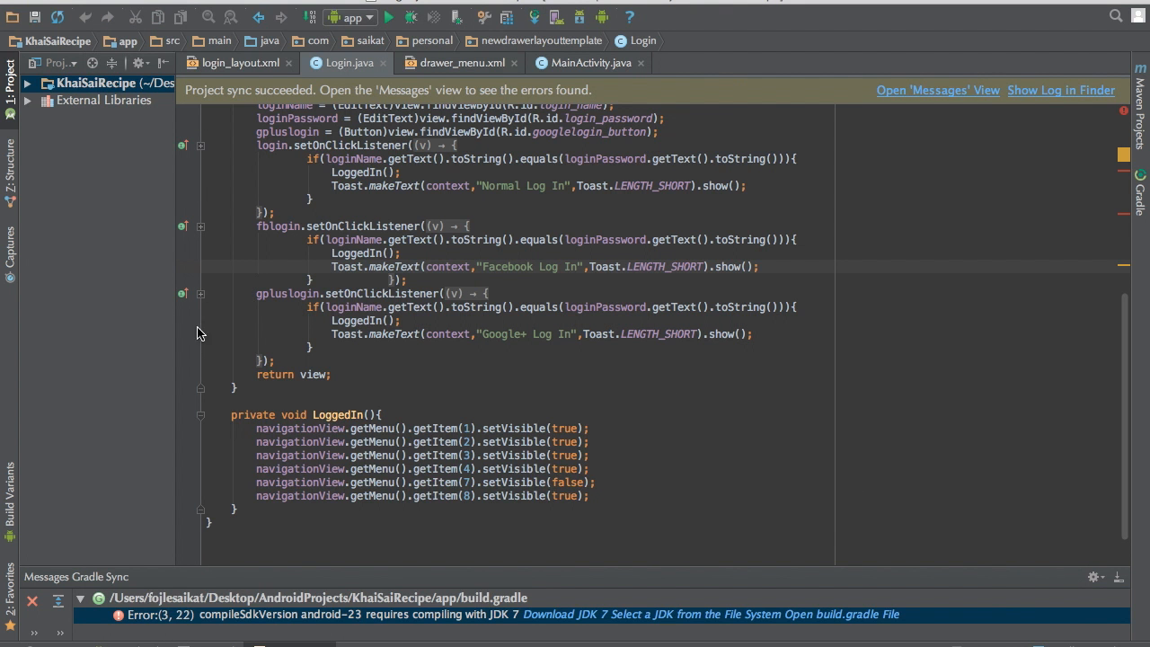
Reopen Preferences and re-enable Show line numbers under Editor Appearance.
{"action": "left_click", "coordinate": [27, 7]}
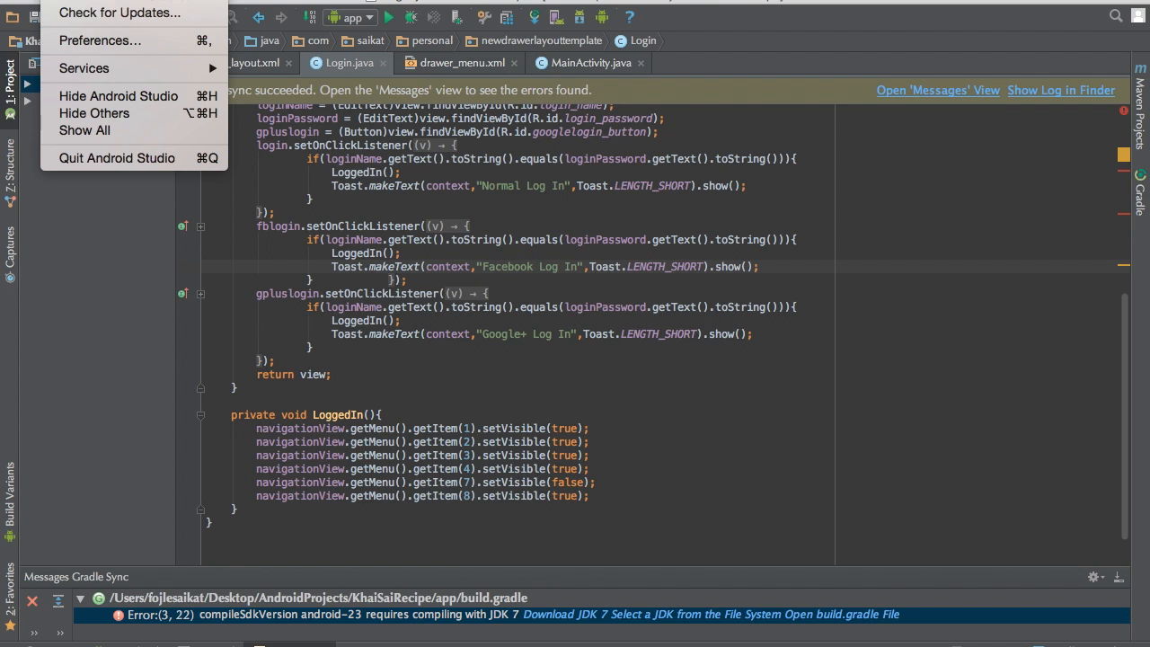
{"action": "left_click", "coordinate": [99, 40]}
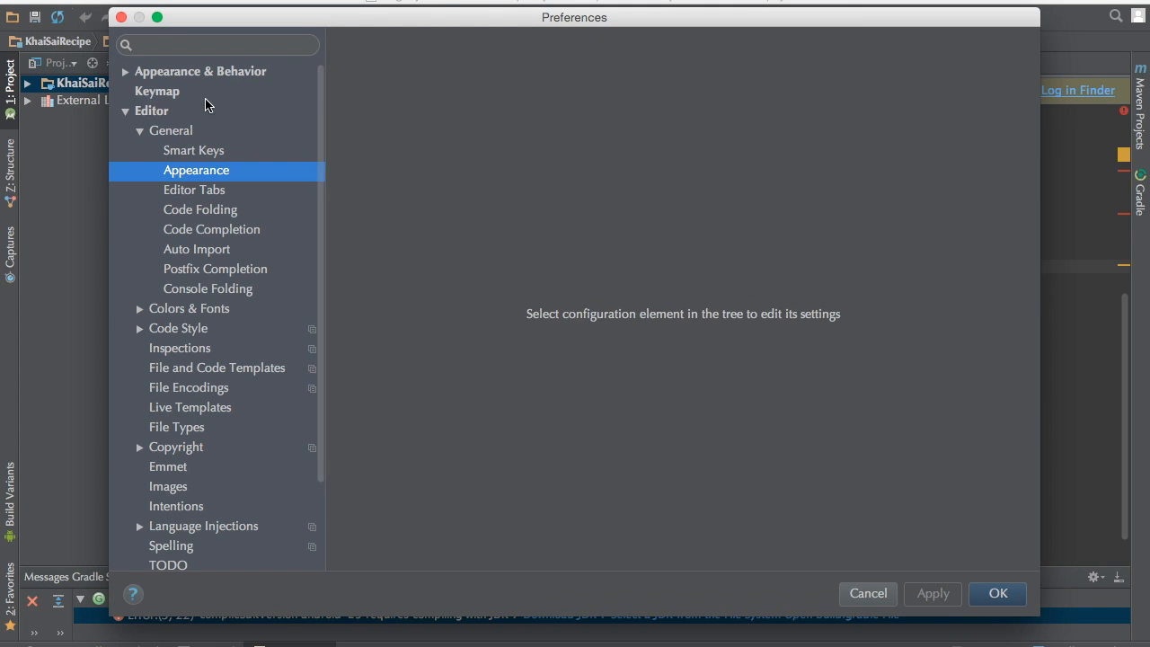
{"action": "left_click", "coordinate": [196, 170]}
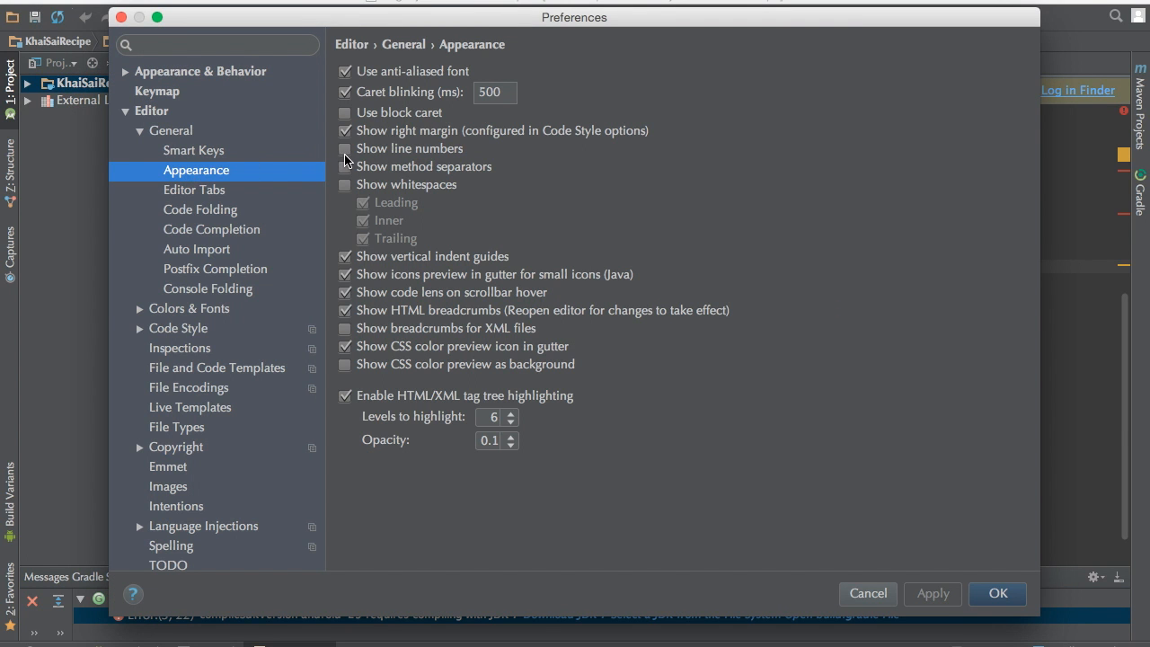
{"action": "left_click", "coordinate": [346, 149]}
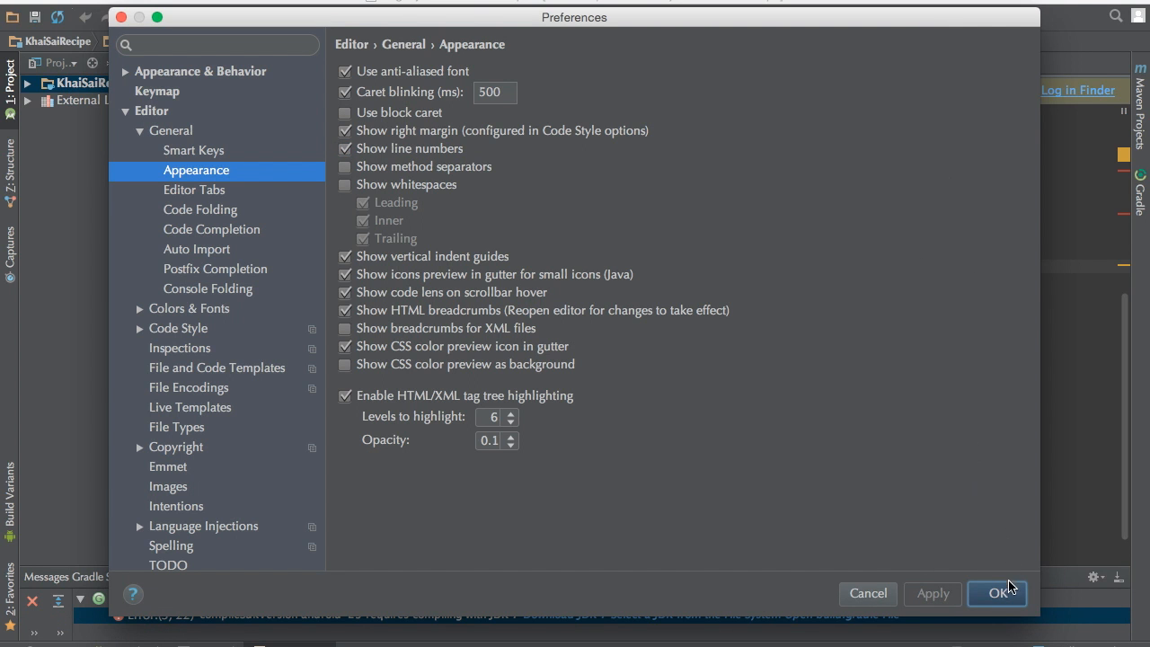
{"action": "left_click", "coordinate": [997, 593]}
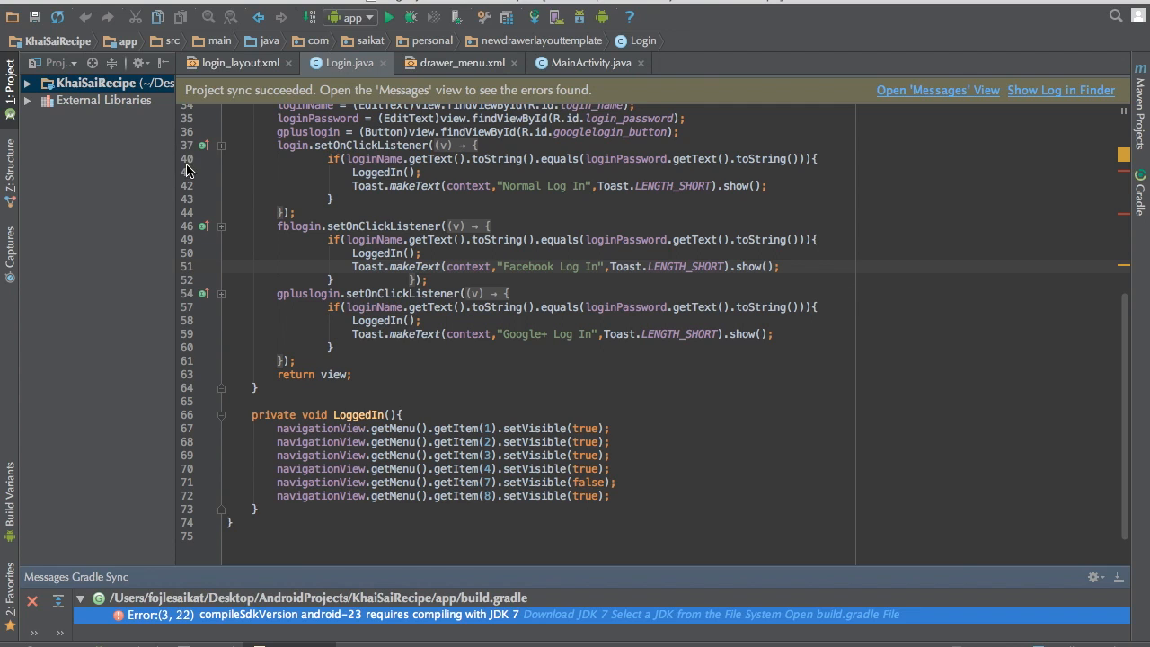
{"action": "left_click", "coordinate": [27, 4]}
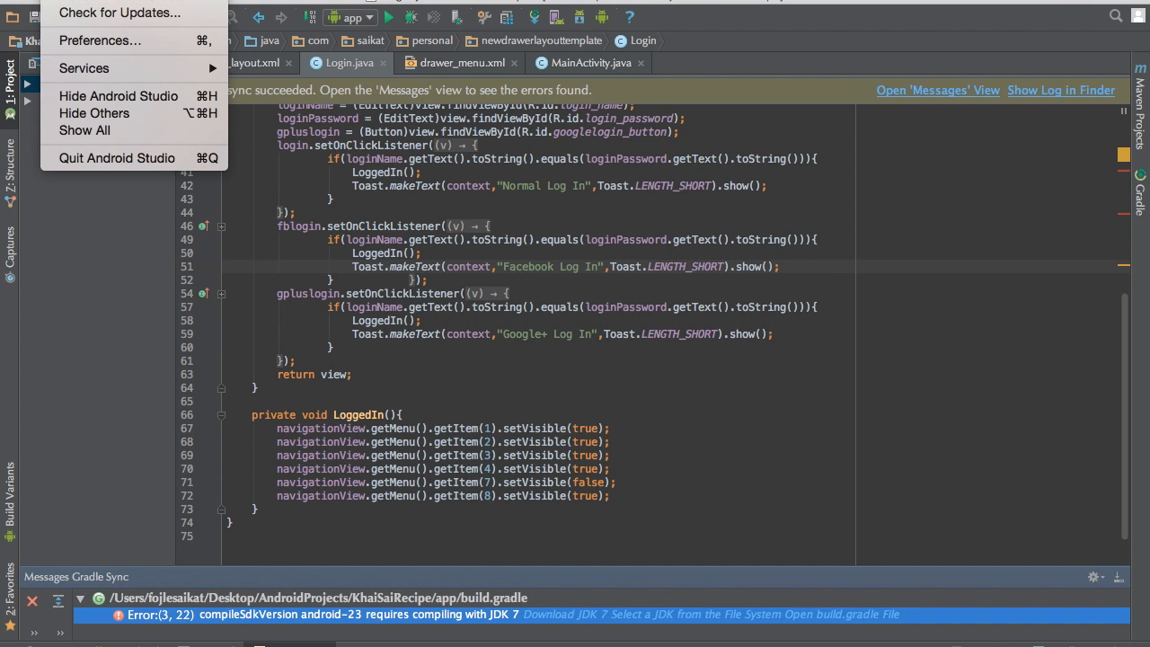
{"action": "mouse_move", "coordinate": [119, 12]}
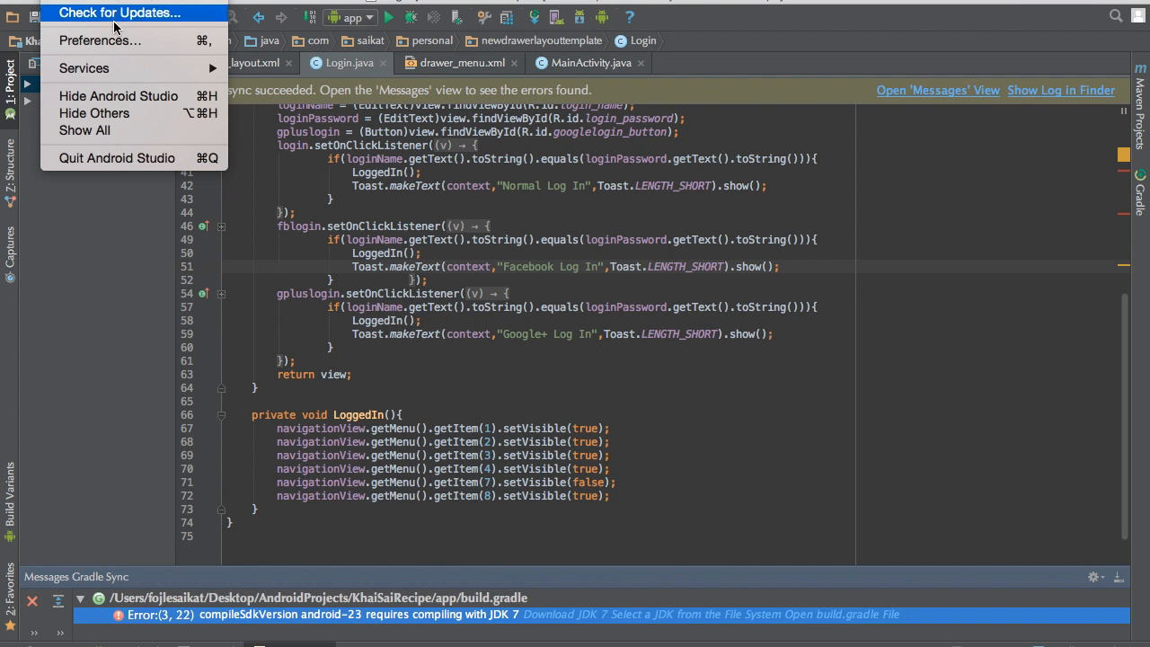
Reopen Preferences and navigate to Editor > Colors & Fonts with the Darcula scheme.
{"action": "left_click", "coordinate": [98, 40]}
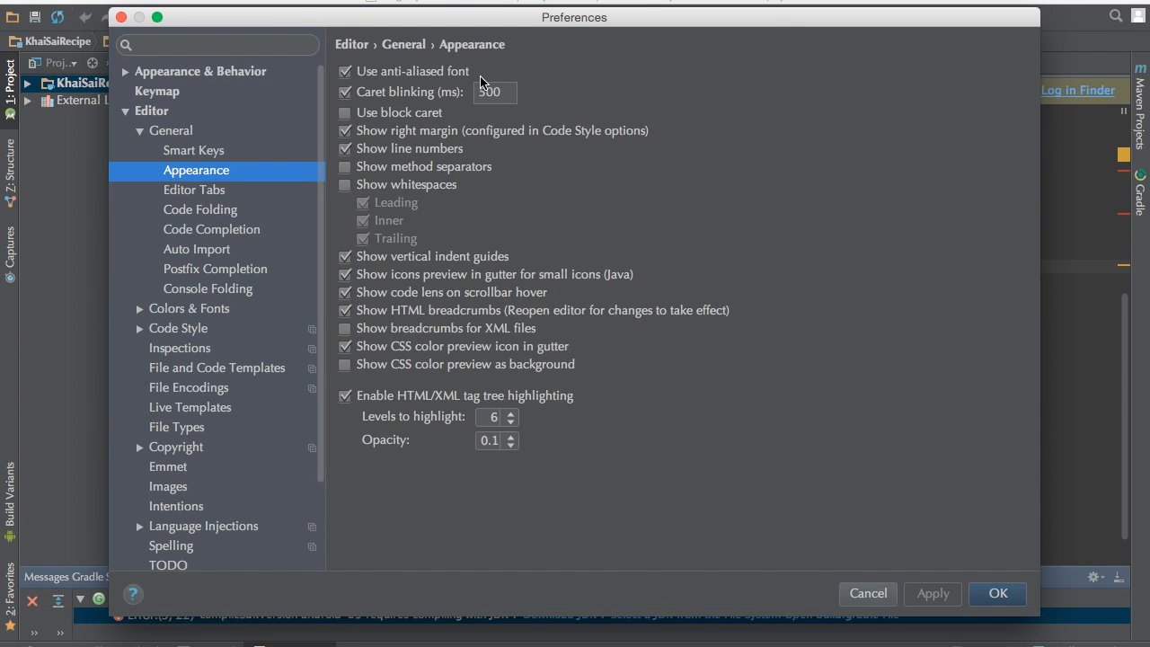
{"action": "mouse_move", "coordinate": [782, 403]}
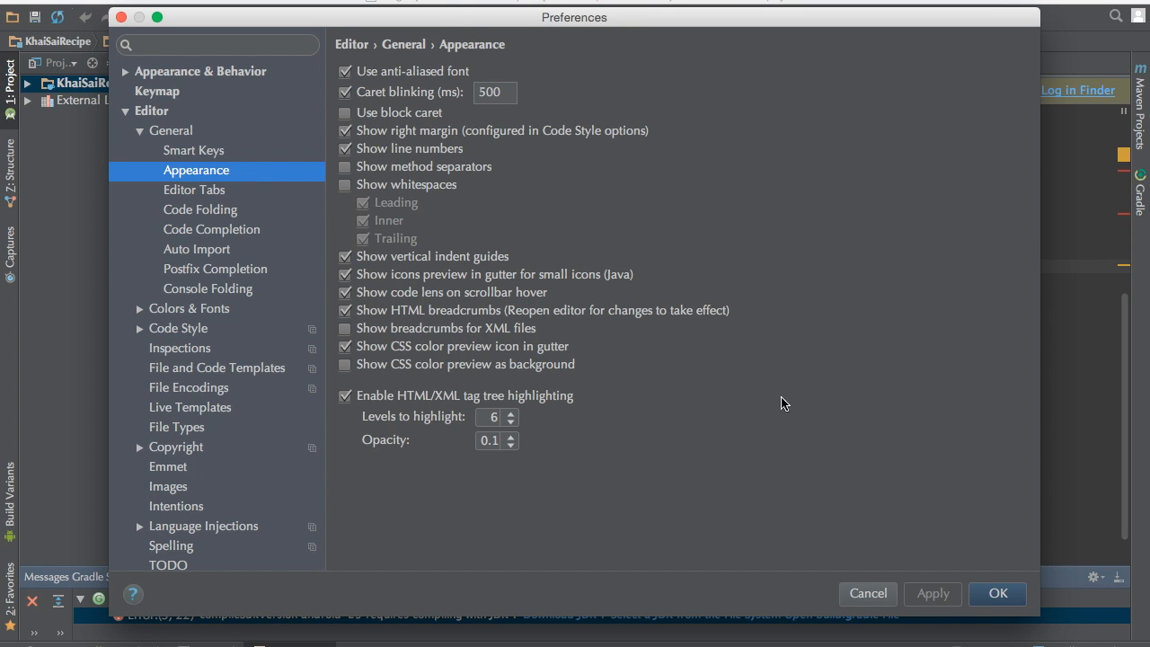
{"action": "left_click", "coordinate": [997, 593]}
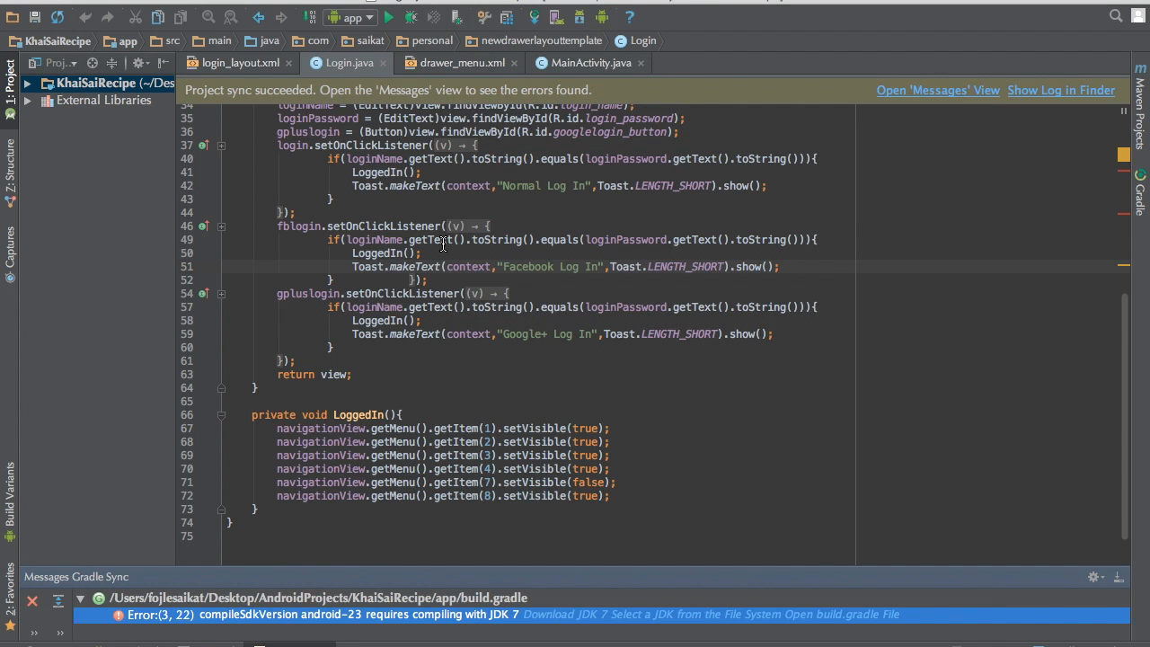
{"action": "mouse_move", "coordinate": [517, 289]}
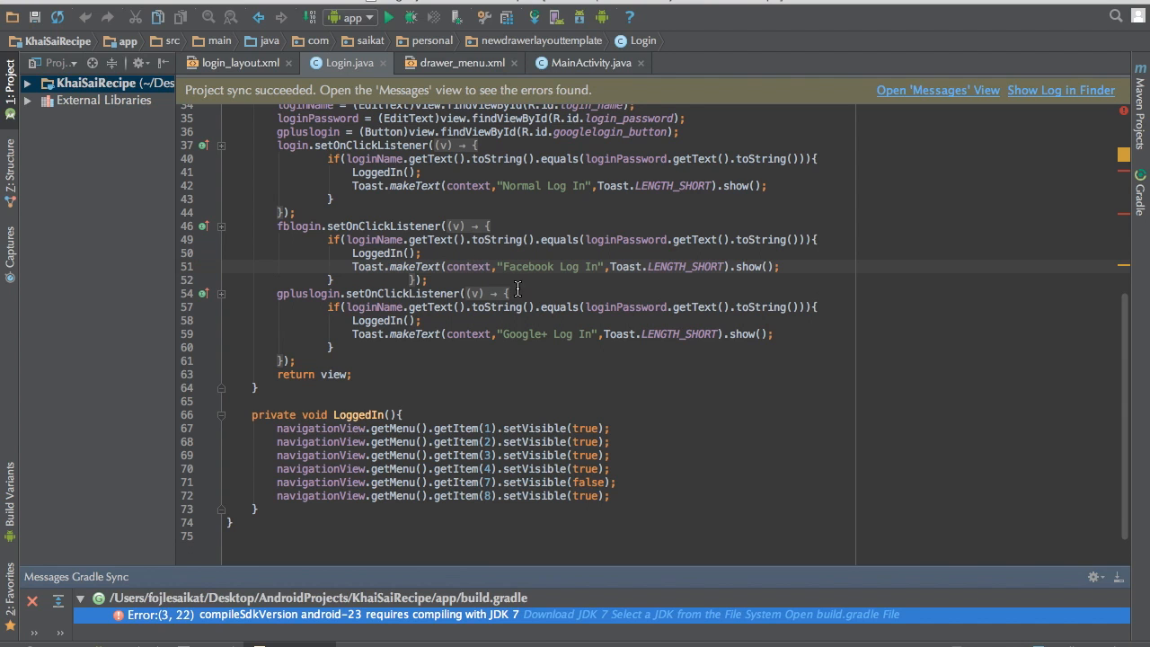
{"action": "left_click", "coordinate": [18, 9]}
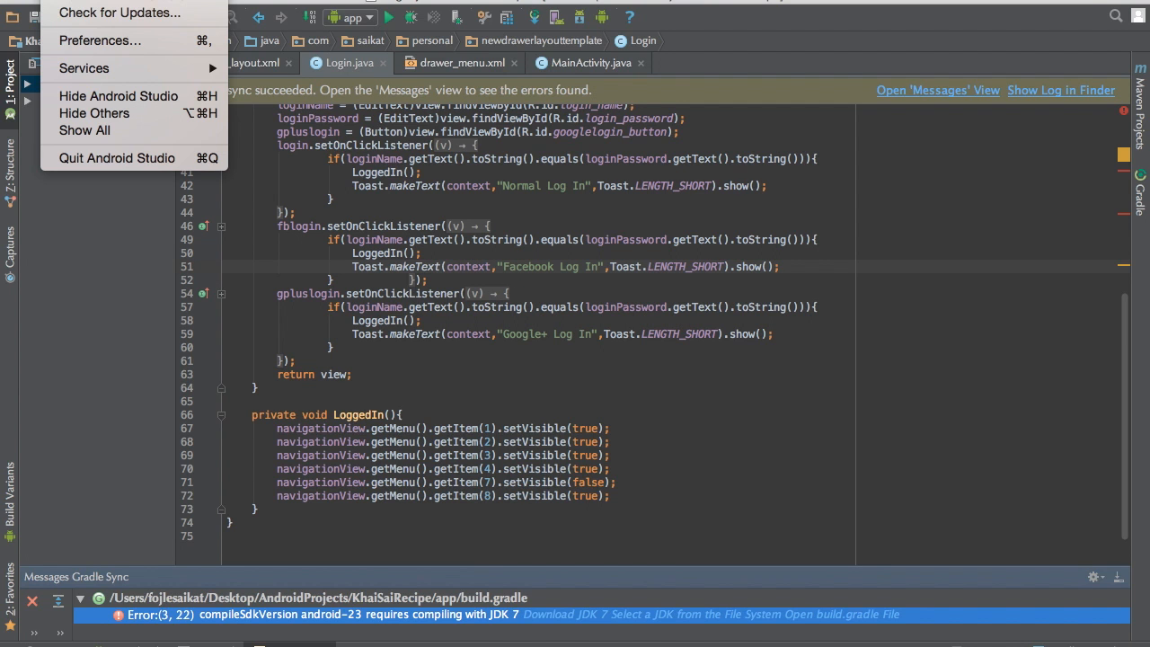
{"action": "left_click", "coordinate": [99, 40]}
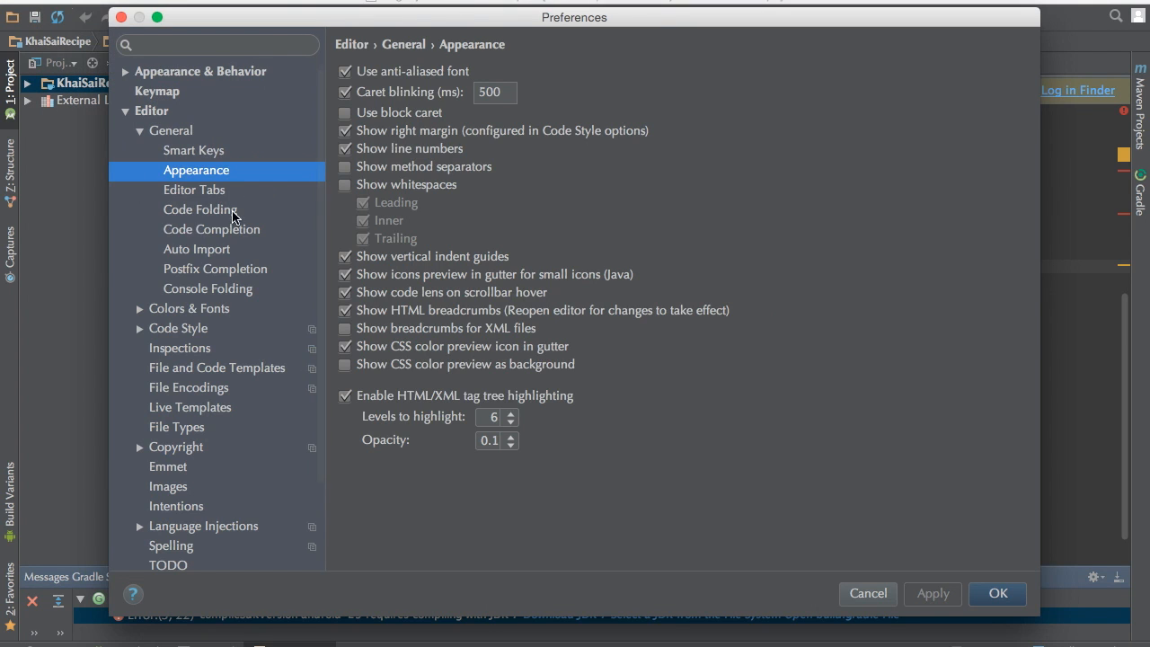
{"action": "scroll", "scroll_direction": "down", "scroll_amount": 3}
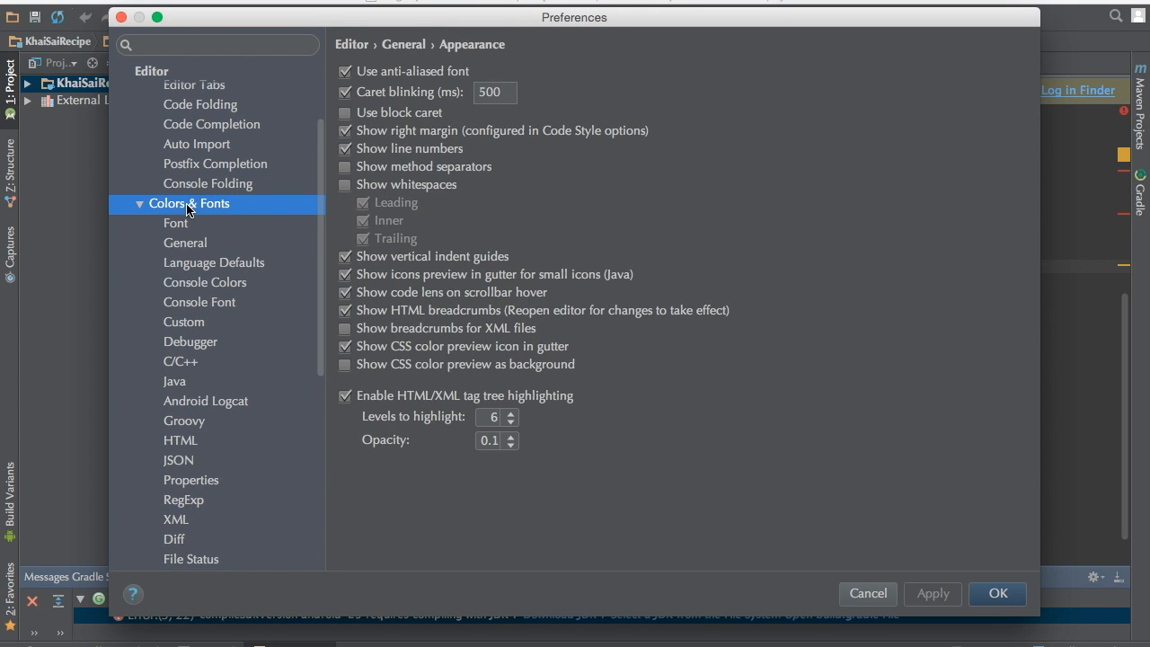
{"action": "left_click", "coordinate": [188, 203]}
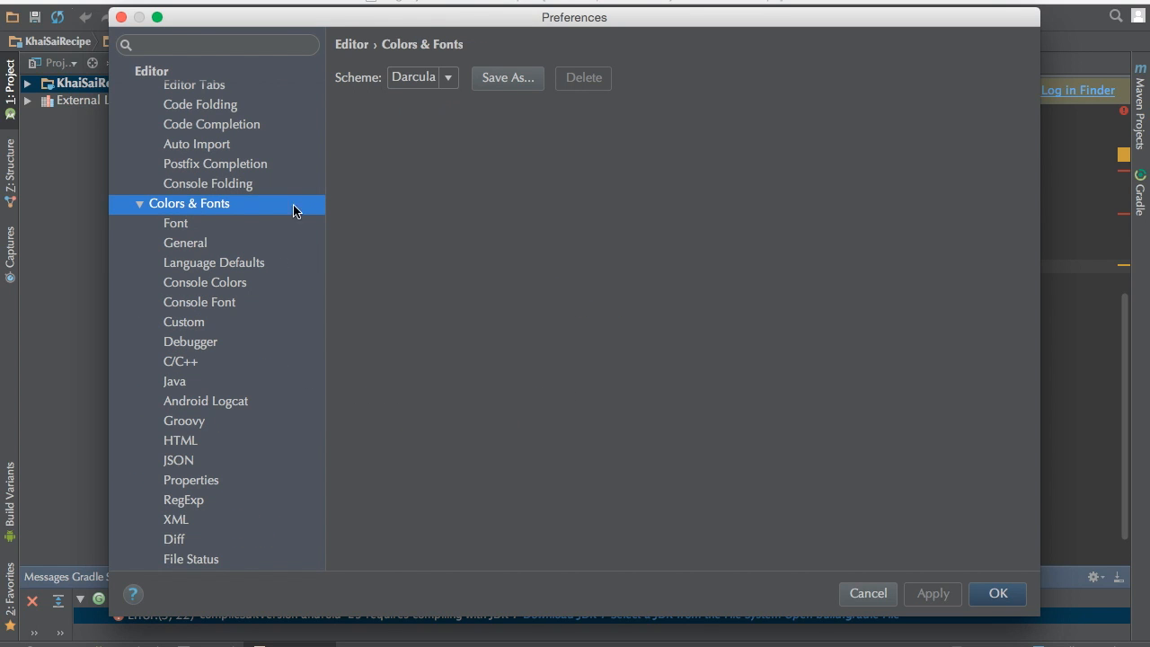
On the Font page, save a copy of Darcula as the scheme 'Saikat'.
{"action": "left_click", "coordinate": [175, 222]}
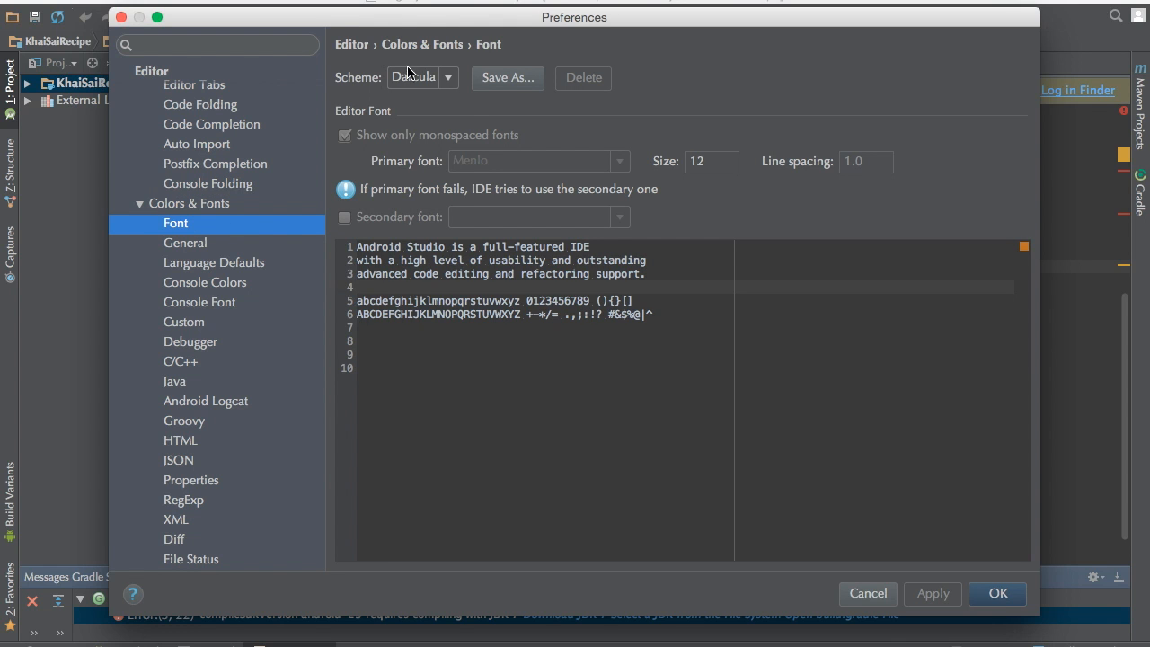
{"action": "left_click", "coordinate": [421, 77]}
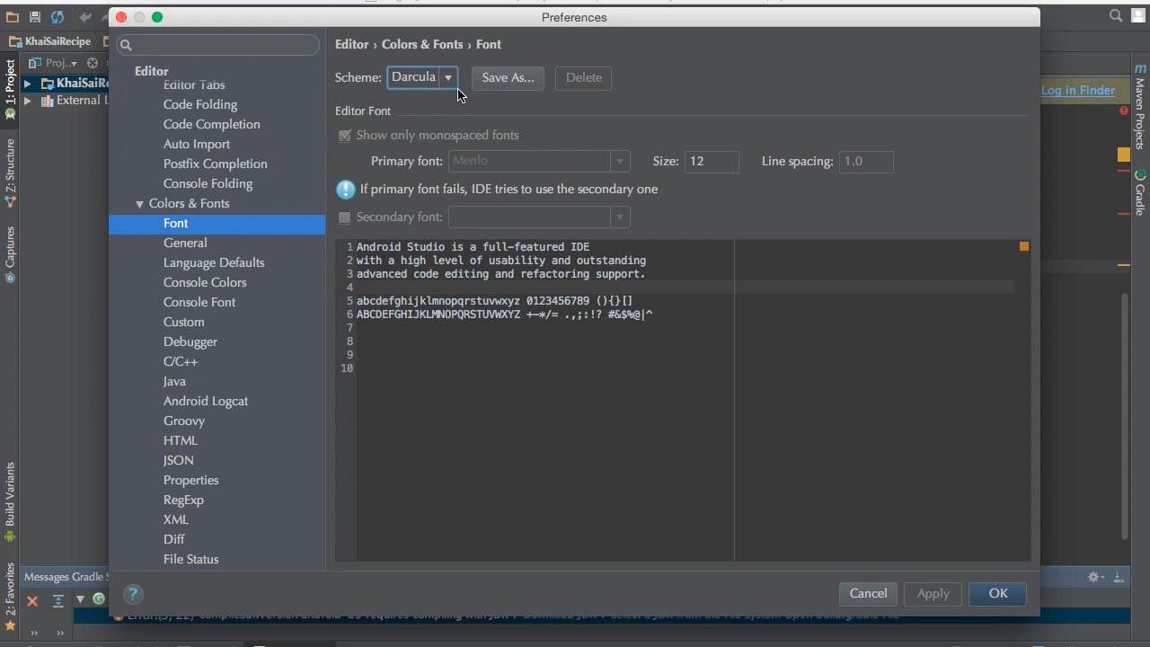
{"action": "mouse_move", "coordinate": [451, 96]}
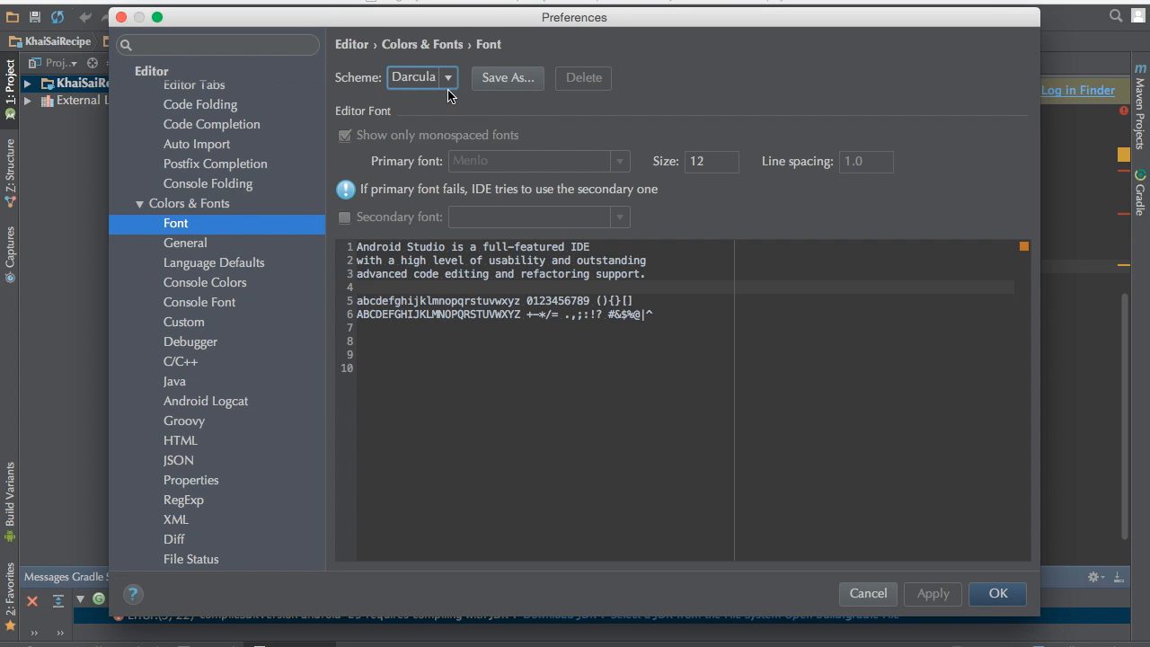
{"action": "left_click", "coordinate": [507, 77]}
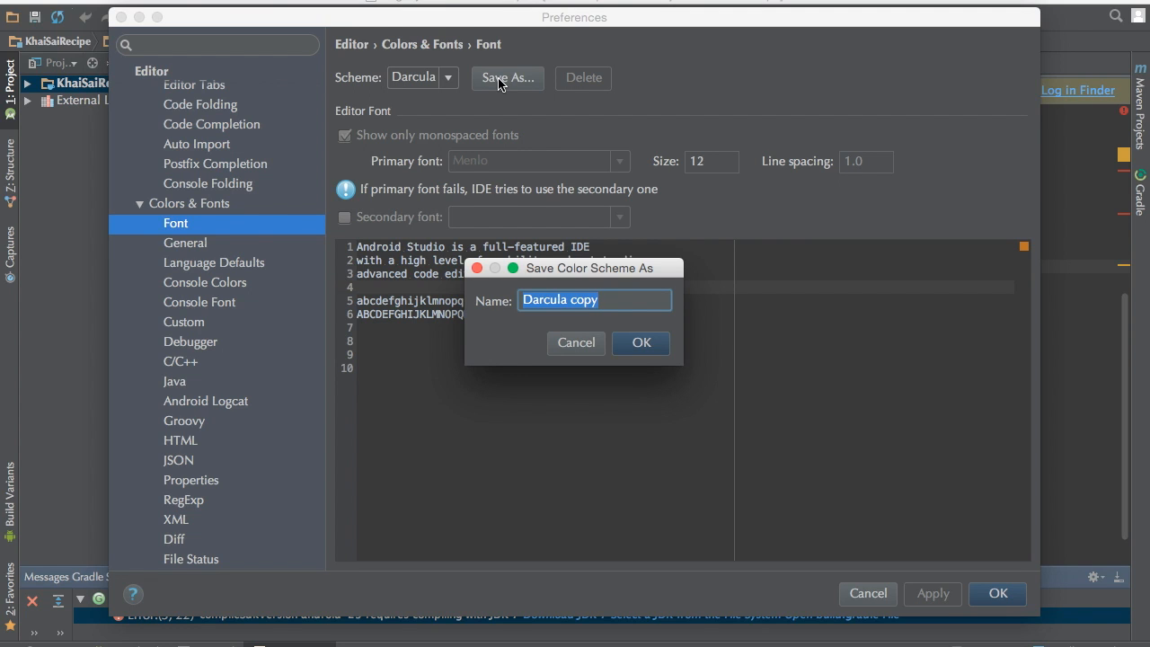
{"action": "type", "text": "Sa"}
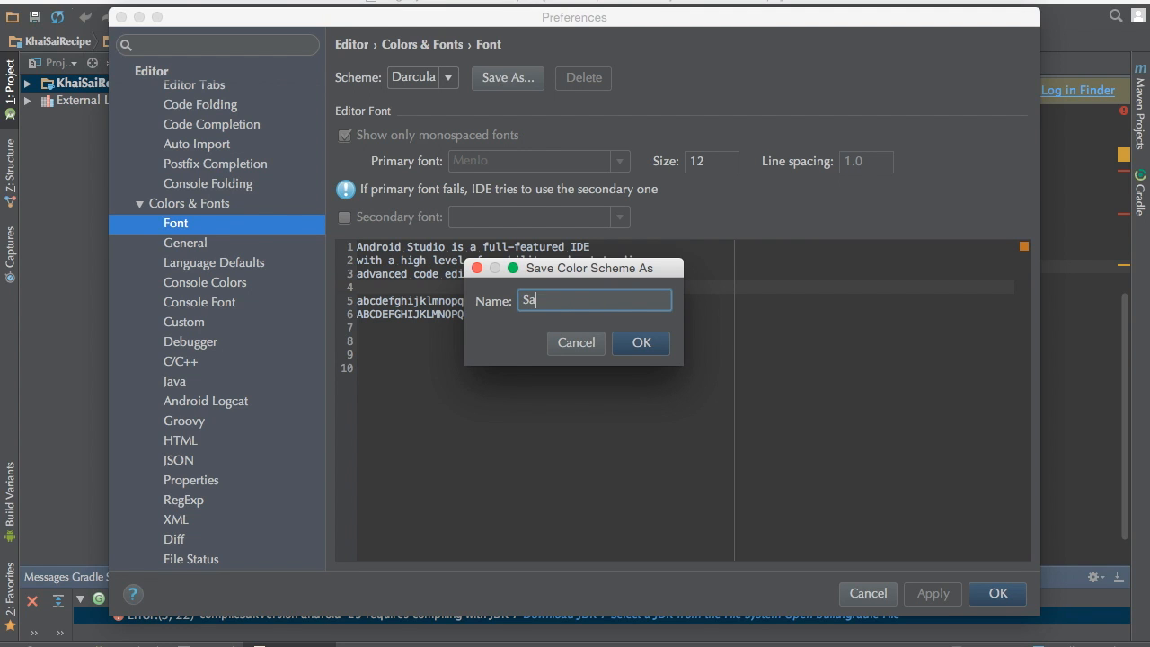
{"action": "type", "text": "ikat"}
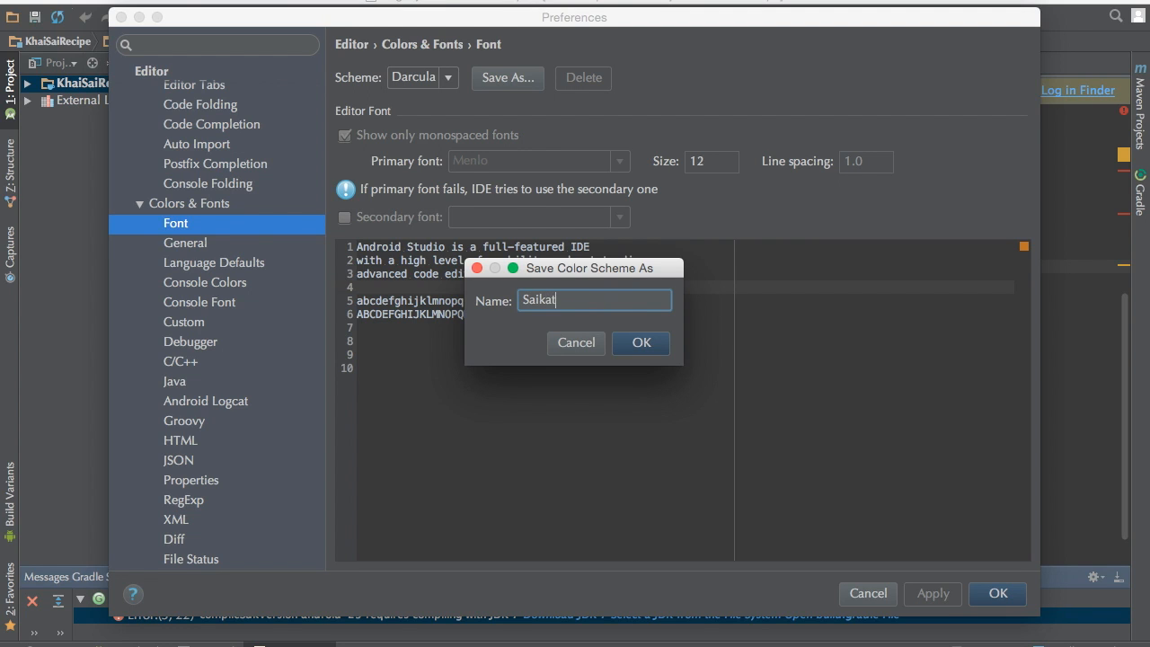
{"action": "left_click", "coordinate": [641, 342]}
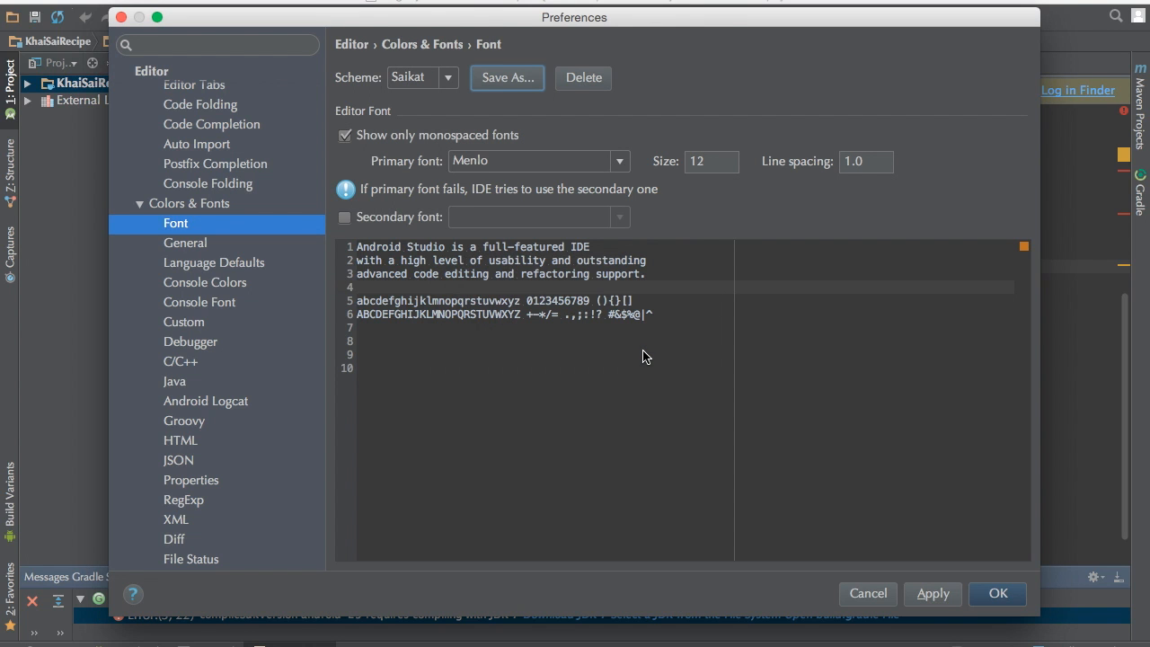
{"action": "mouse_move", "coordinate": [385, 163]}
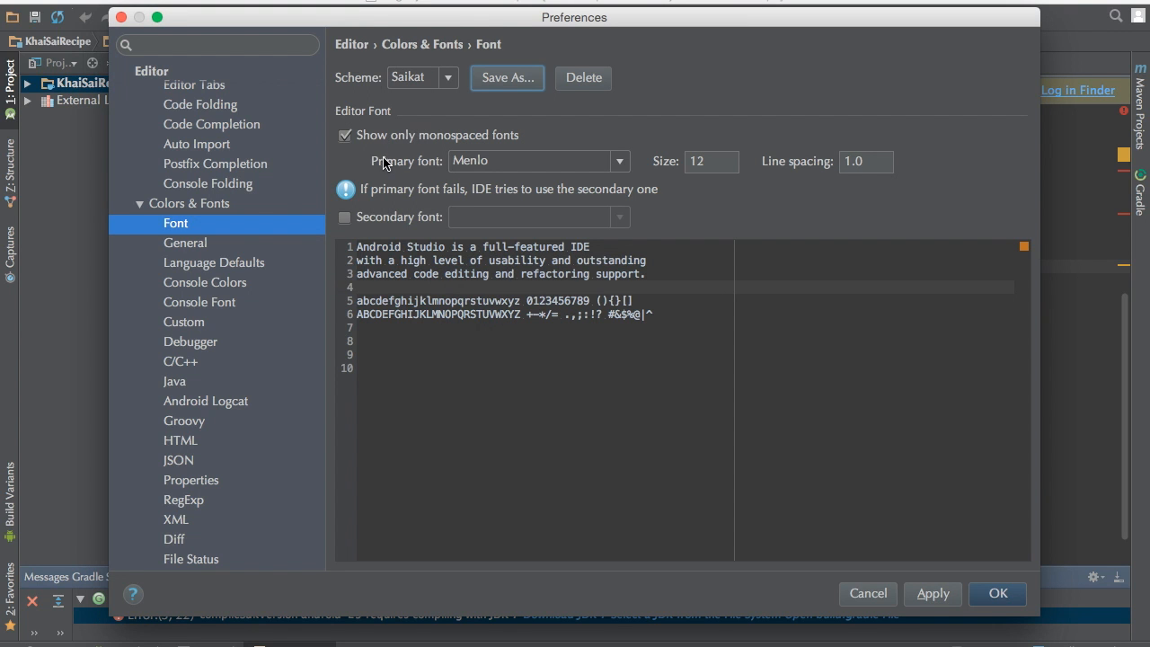
{"action": "mouse_move", "coordinate": [516, 214]}
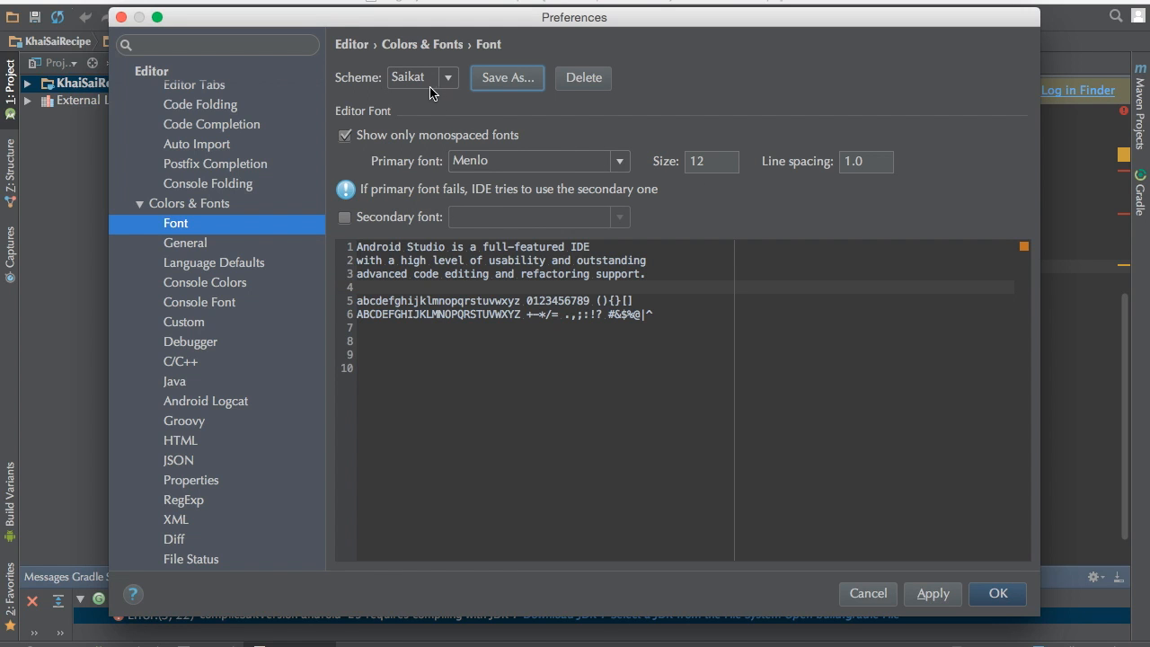
Keep Saikat active and choose Monaco at size 16 as the primary editor font.
{"action": "left_click", "coordinate": [446, 76]}
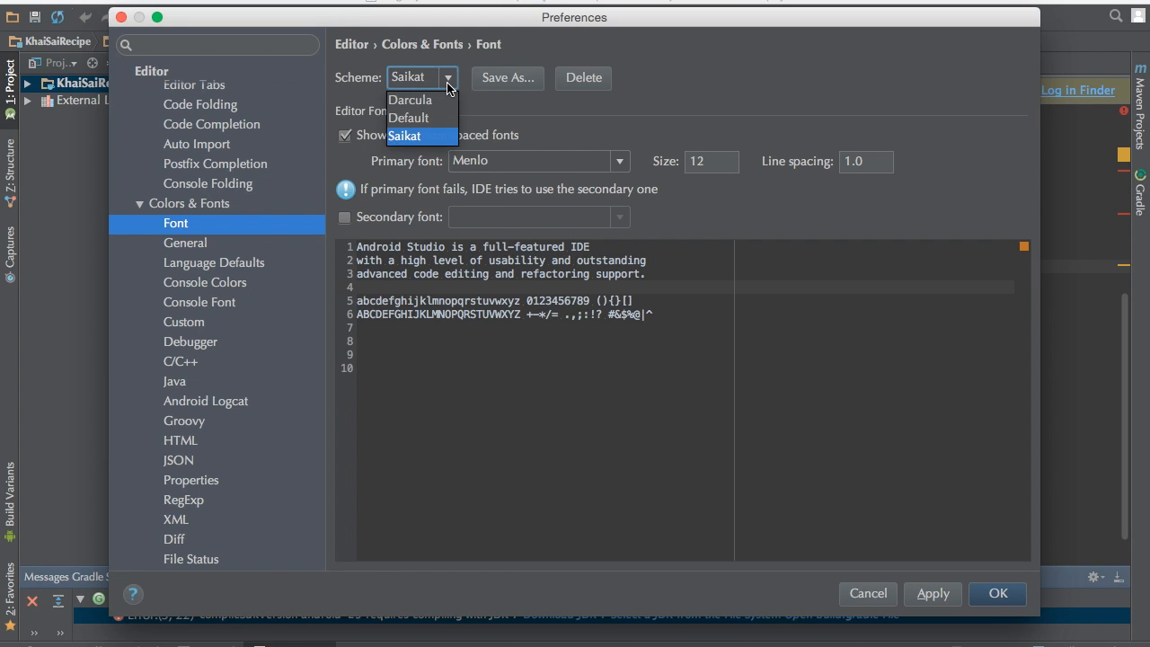
{"action": "left_click", "coordinate": [404, 135]}
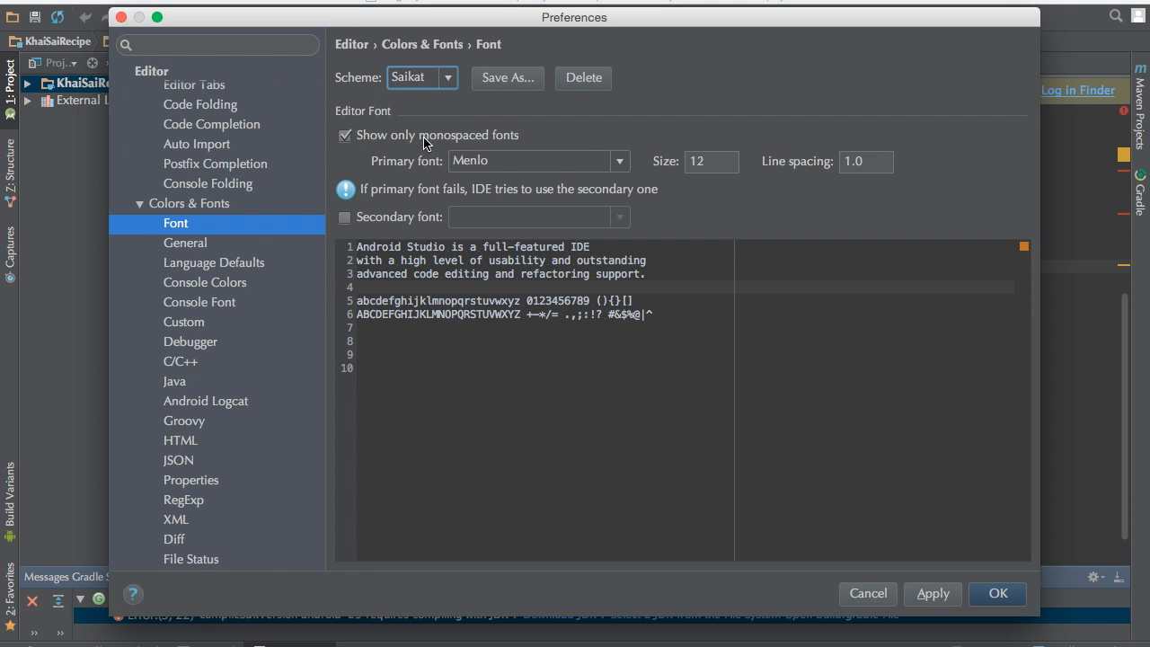
{"action": "mouse_move", "coordinate": [531, 231]}
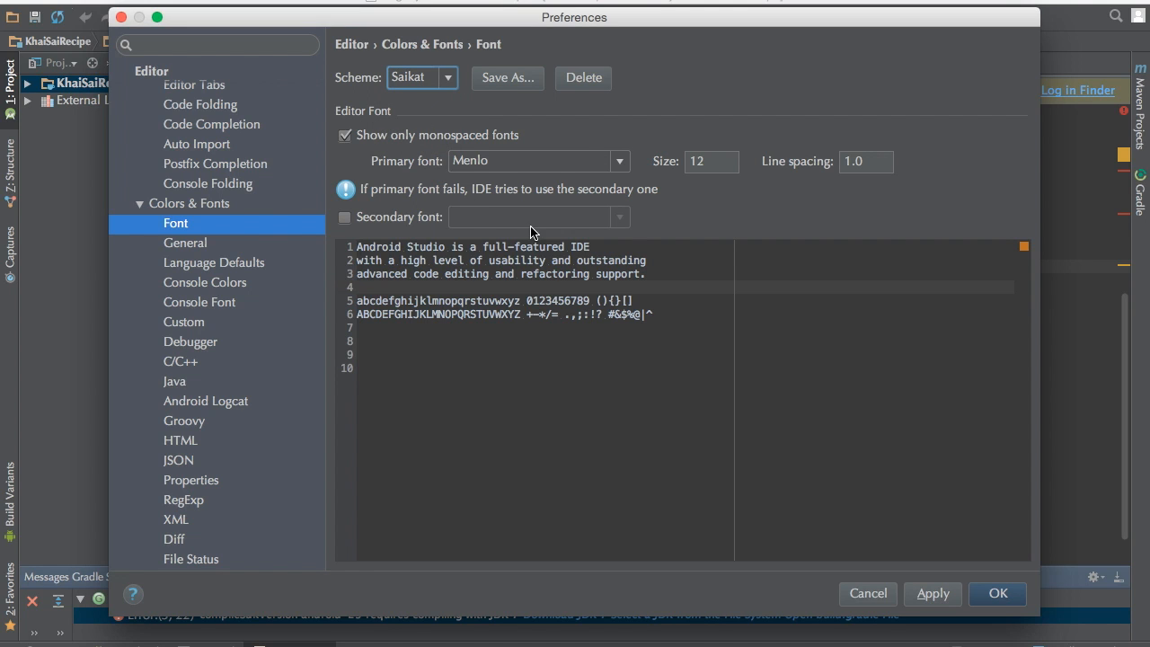
{"action": "left_click", "coordinate": [619, 161]}
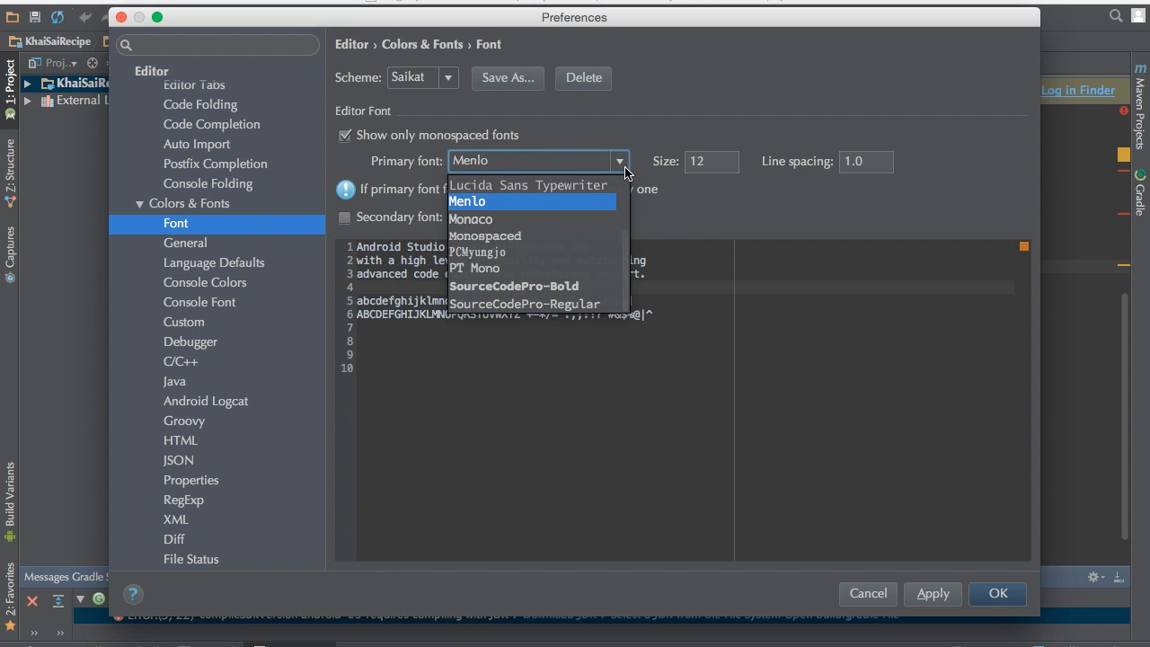
{"action": "left_click", "coordinate": [471, 219]}
{"action": "type", "text": "16"}
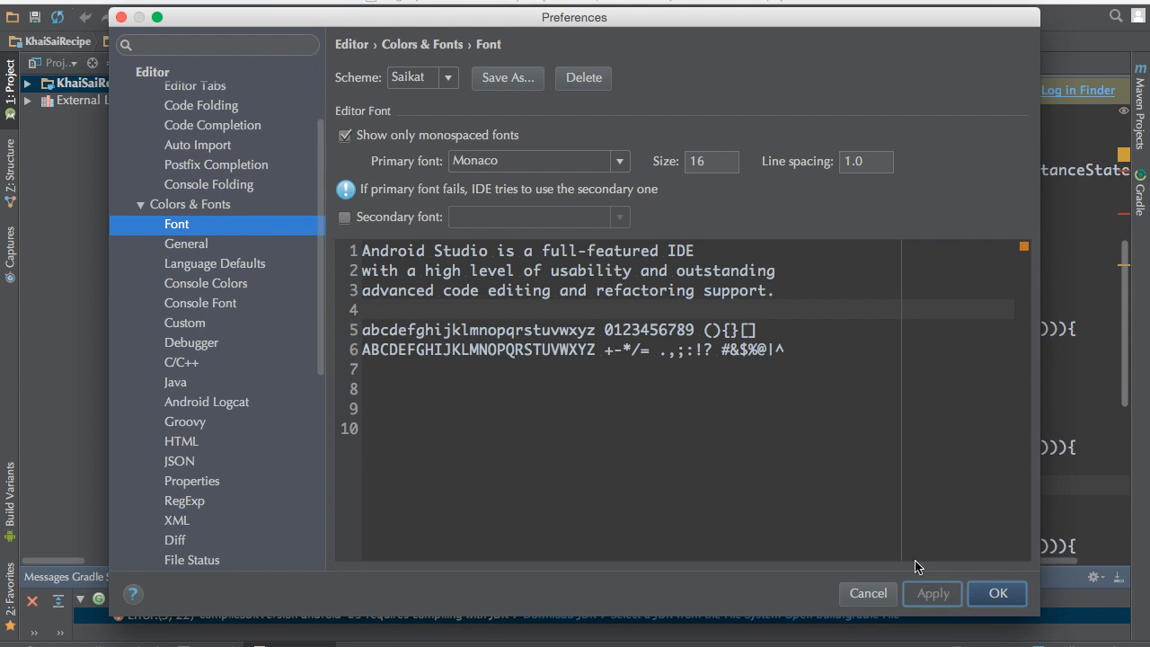
{"action": "mouse_move", "coordinate": [996, 593]}
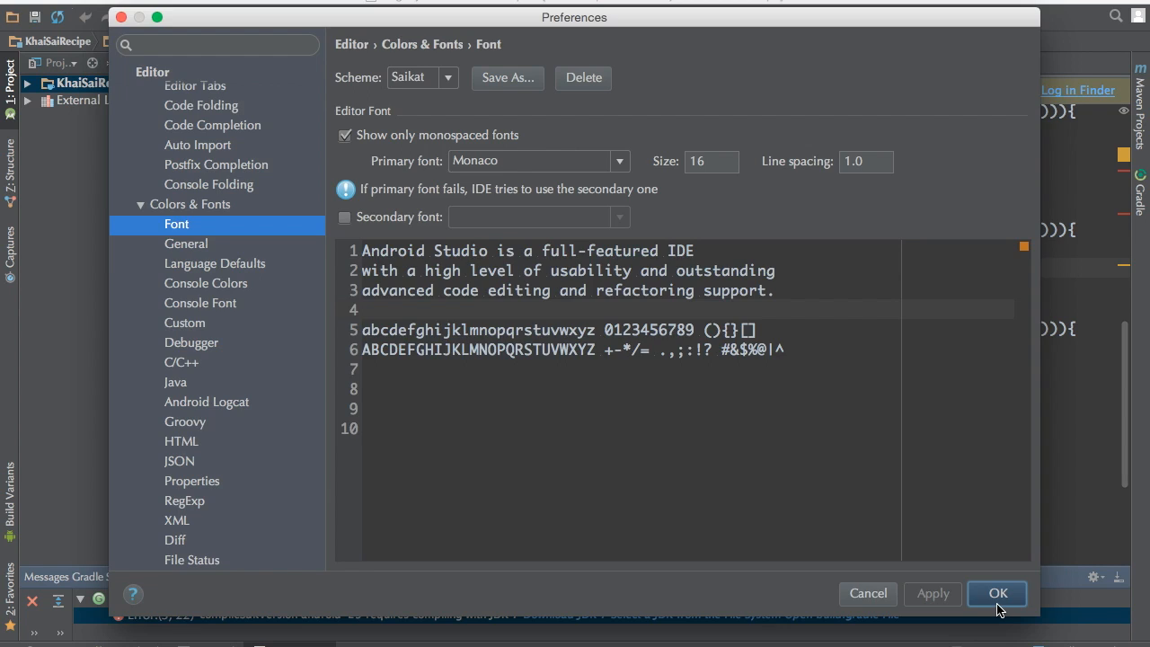
Apply the Monaco 16 settings and close Preferences, returning to Login.java.
{"action": "left_click", "coordinate": [997, 593]}
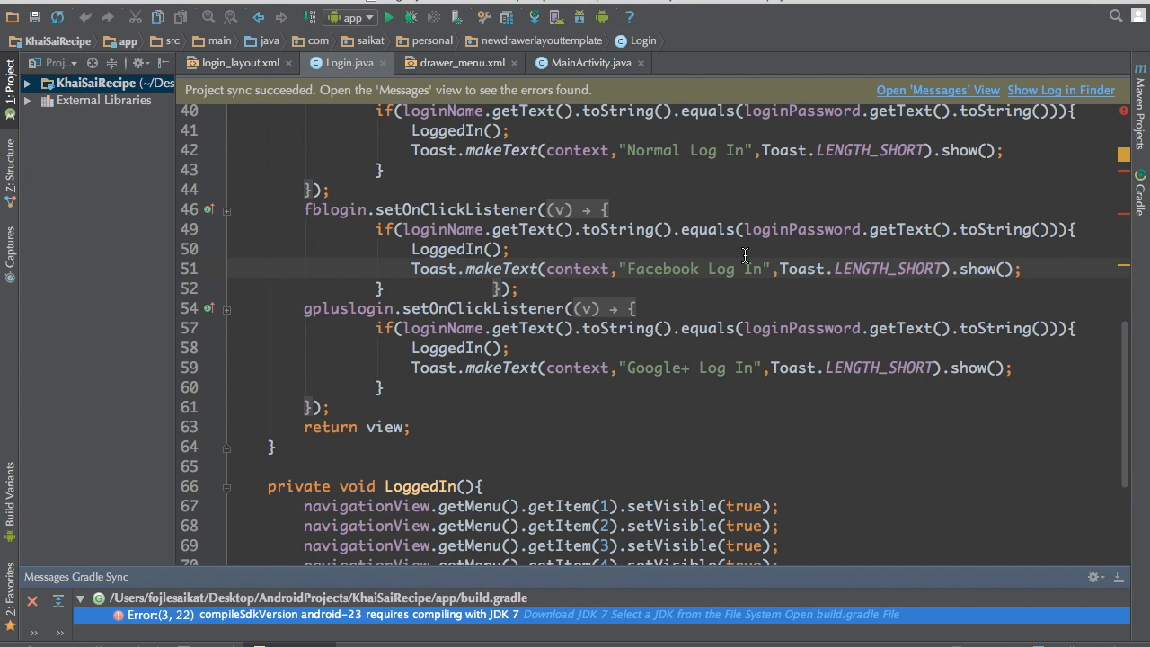
{"action": "mouse_move", "coordinate": [542, 175]}
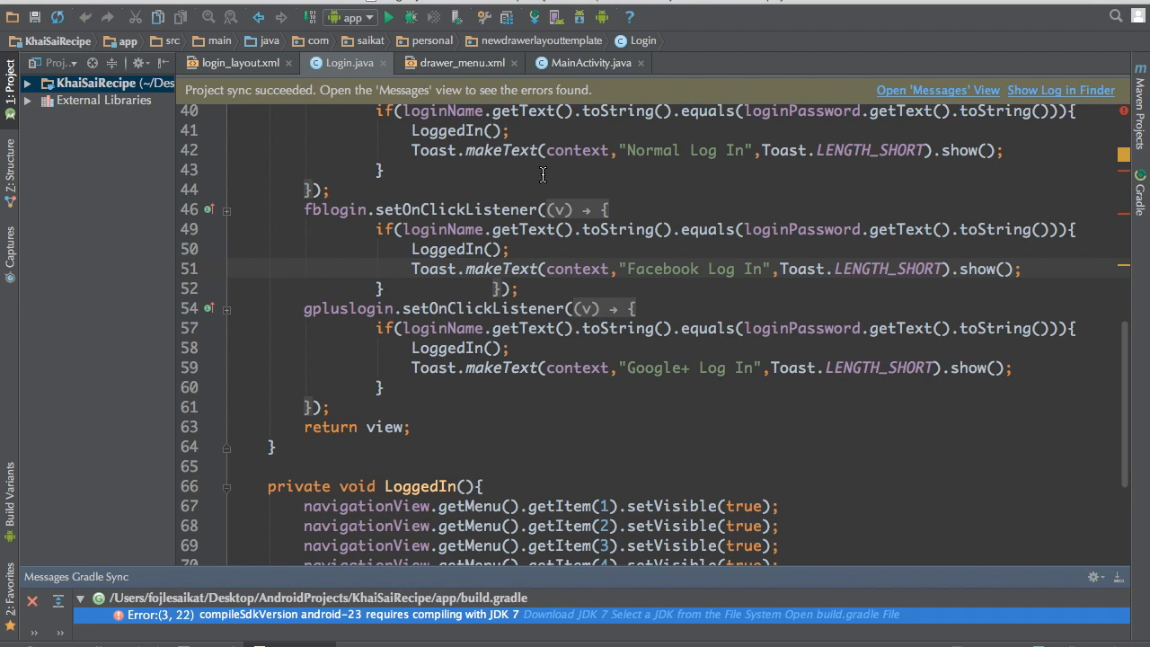